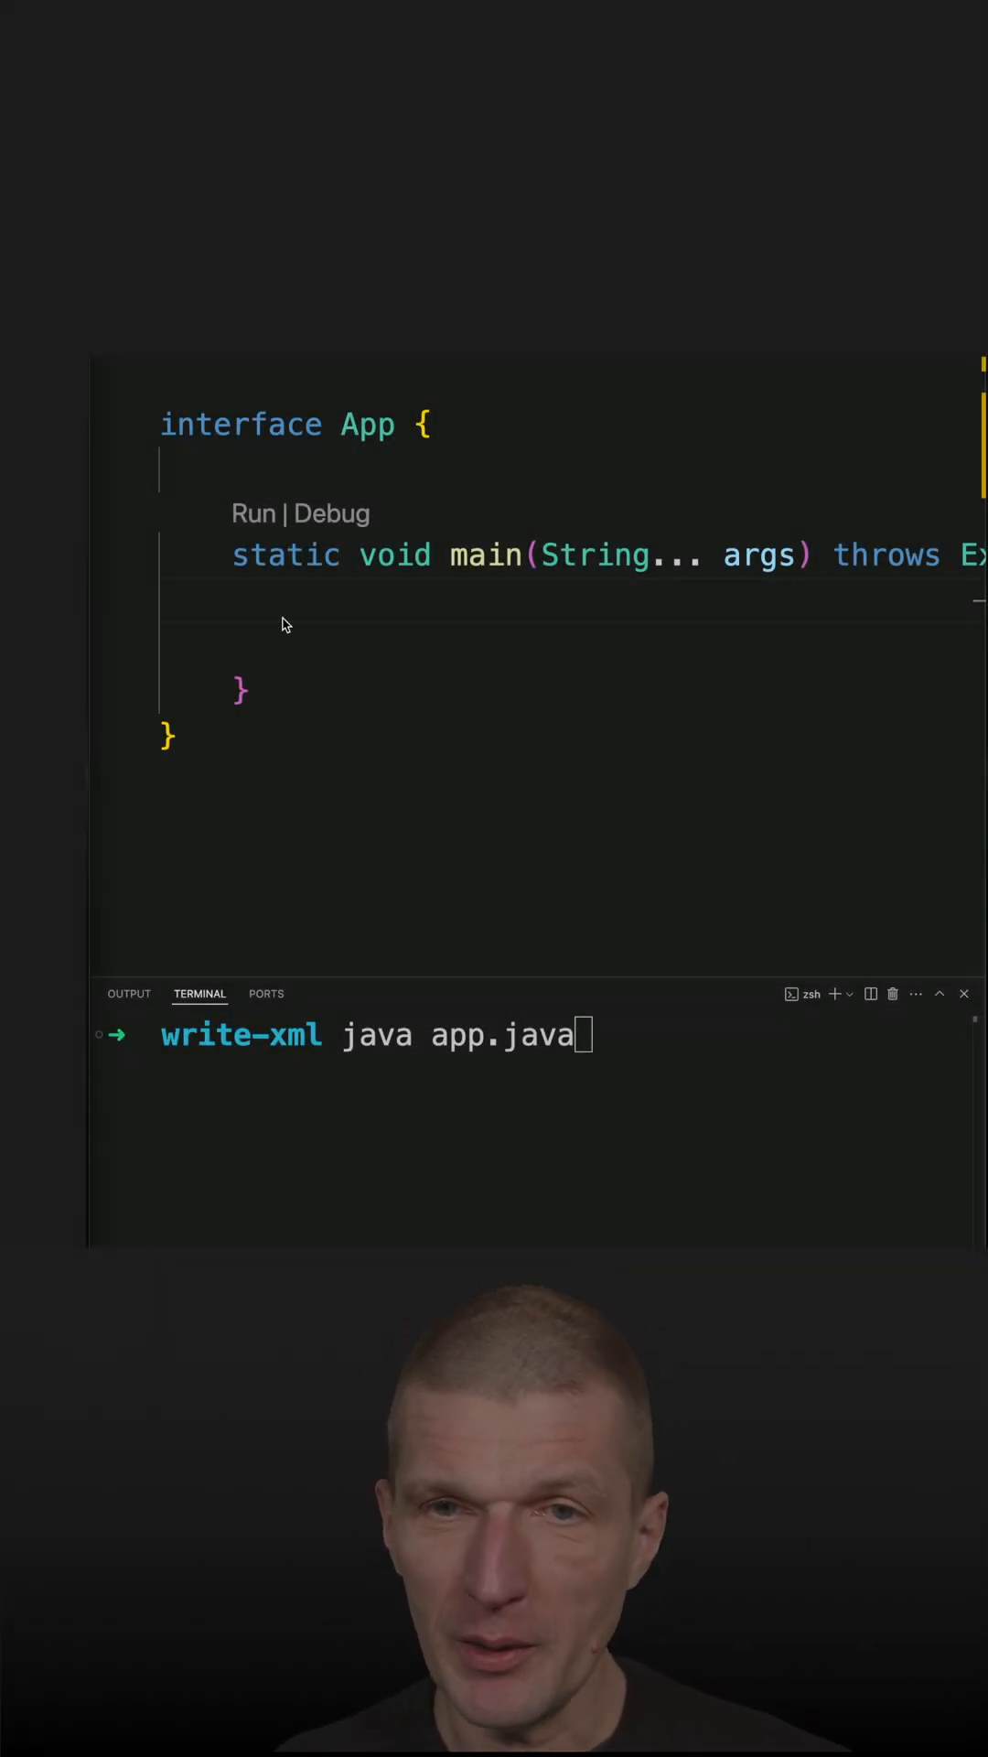
- Assign DocumentBuilderFactory.newInstance().newDocumentBuilder().newDocument() to var doc, with chained calls on separate lines
{"action": "type", "text": "DocumentBuilderFactory"}
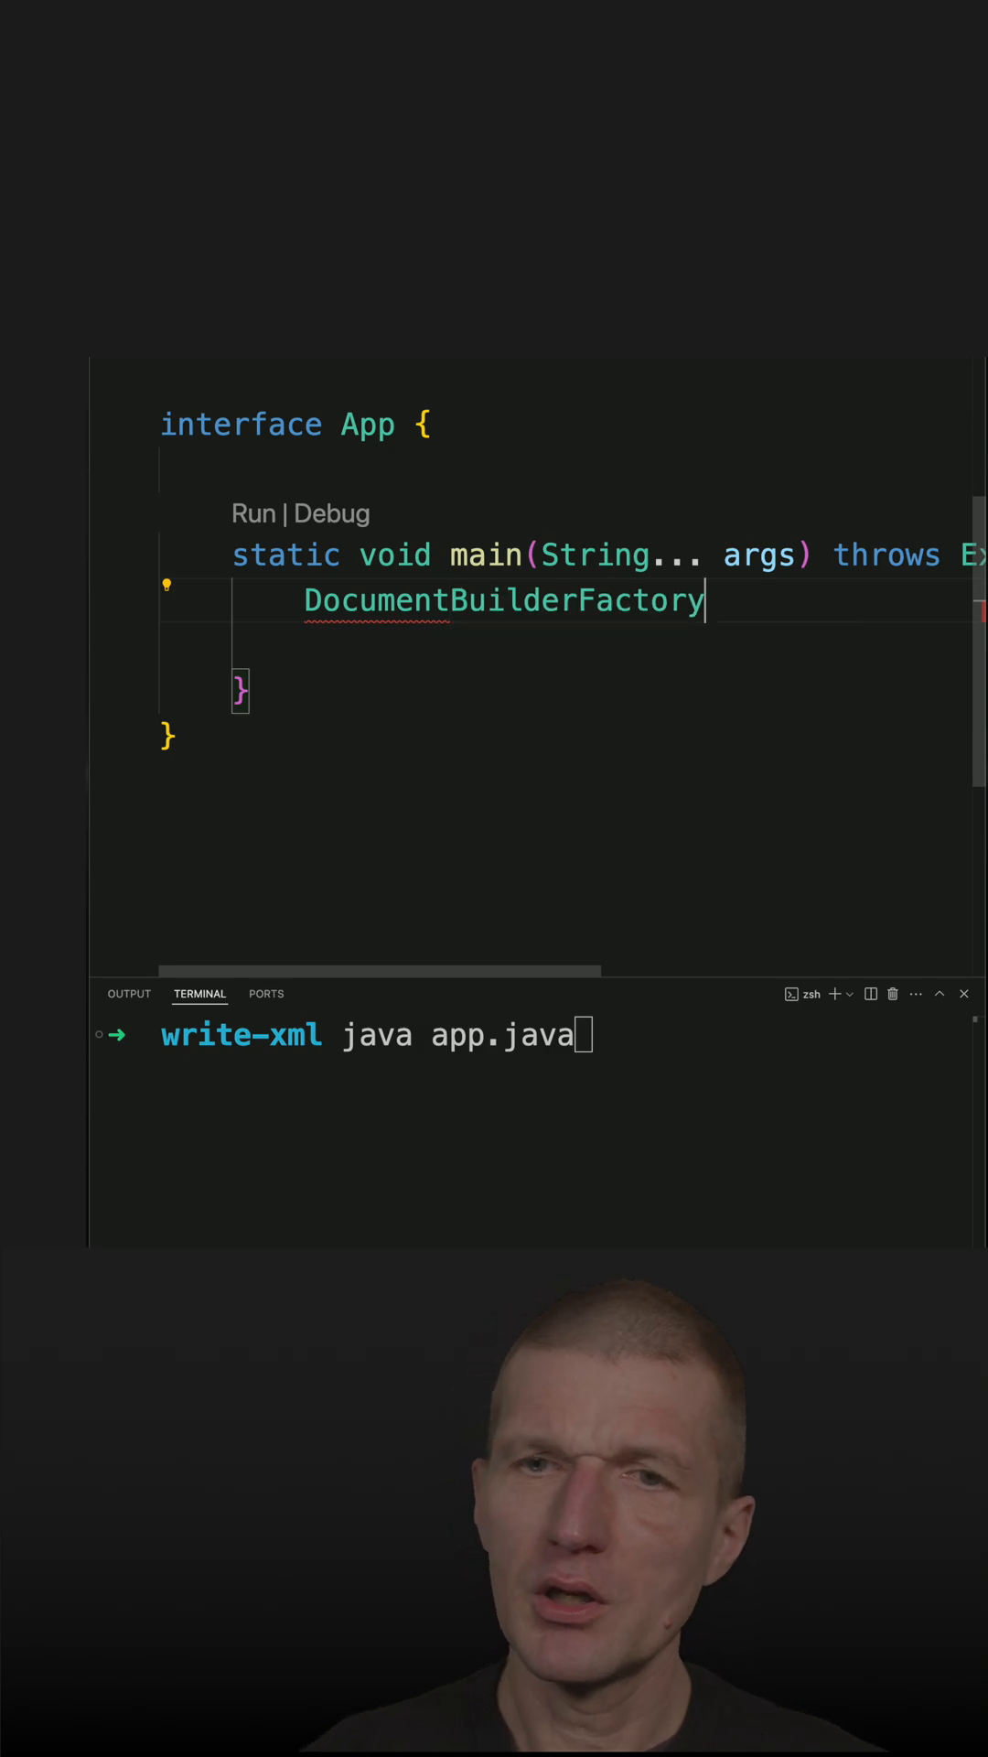
{"action": "type", "text": ".newInstance()"}
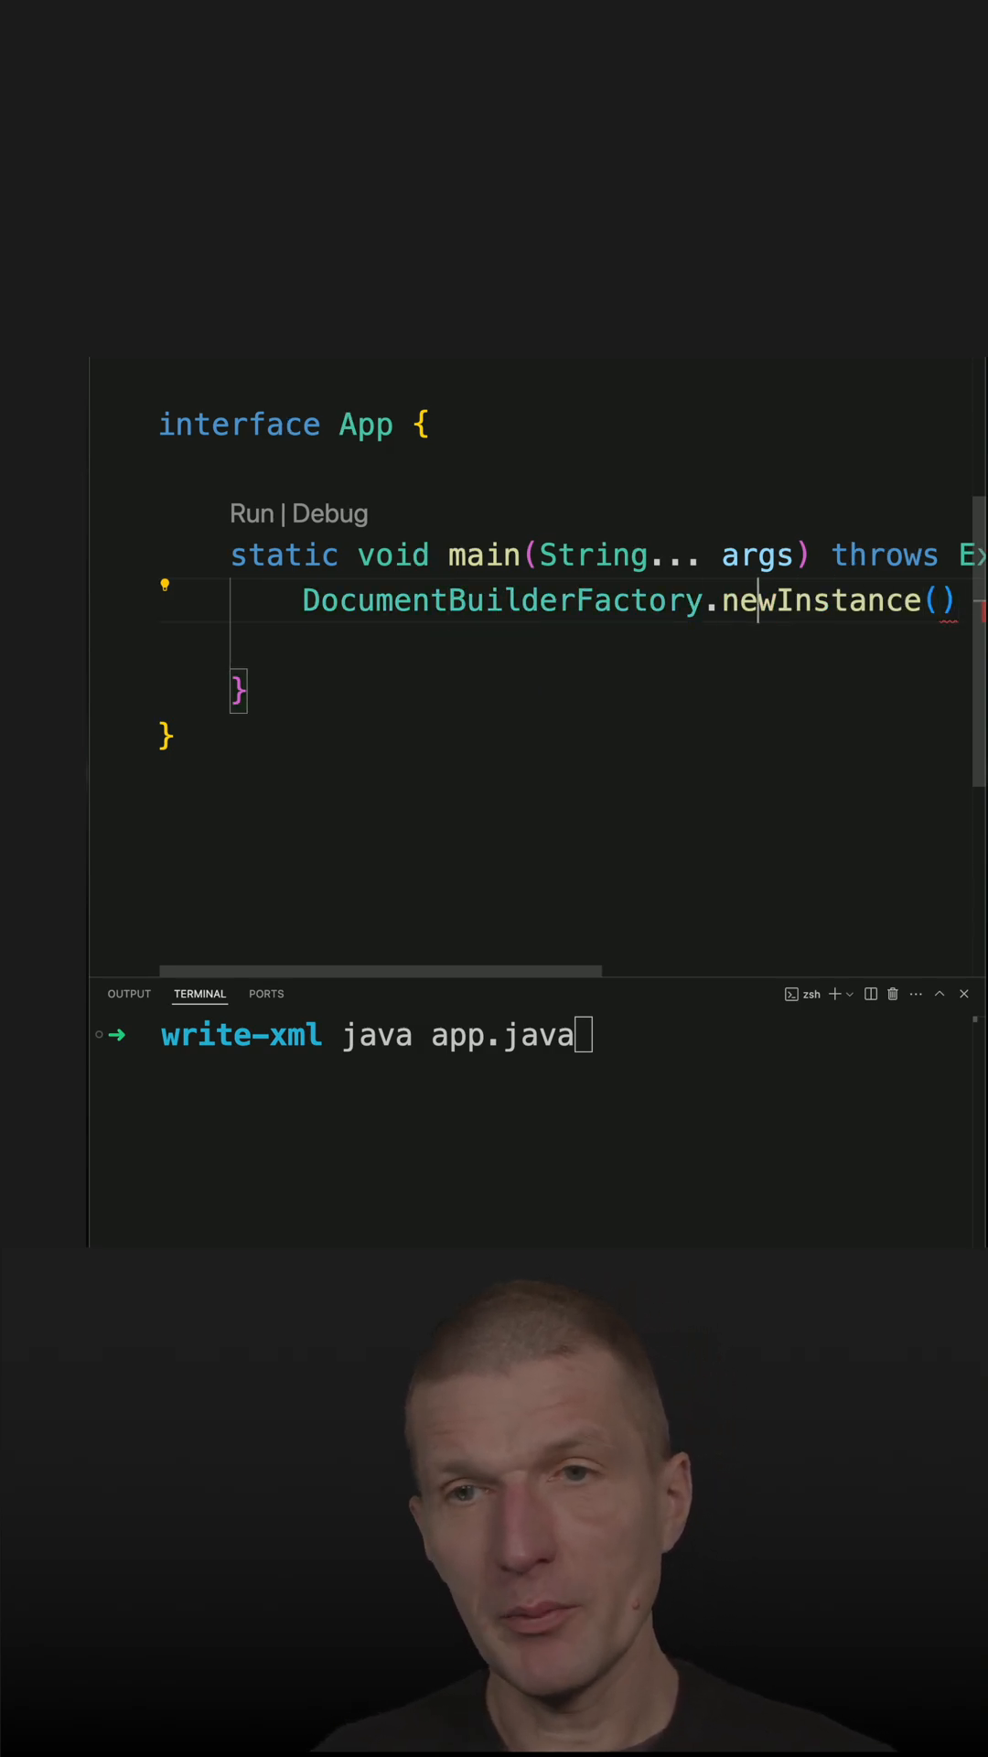
{"action": "key", "text": "Enter"}
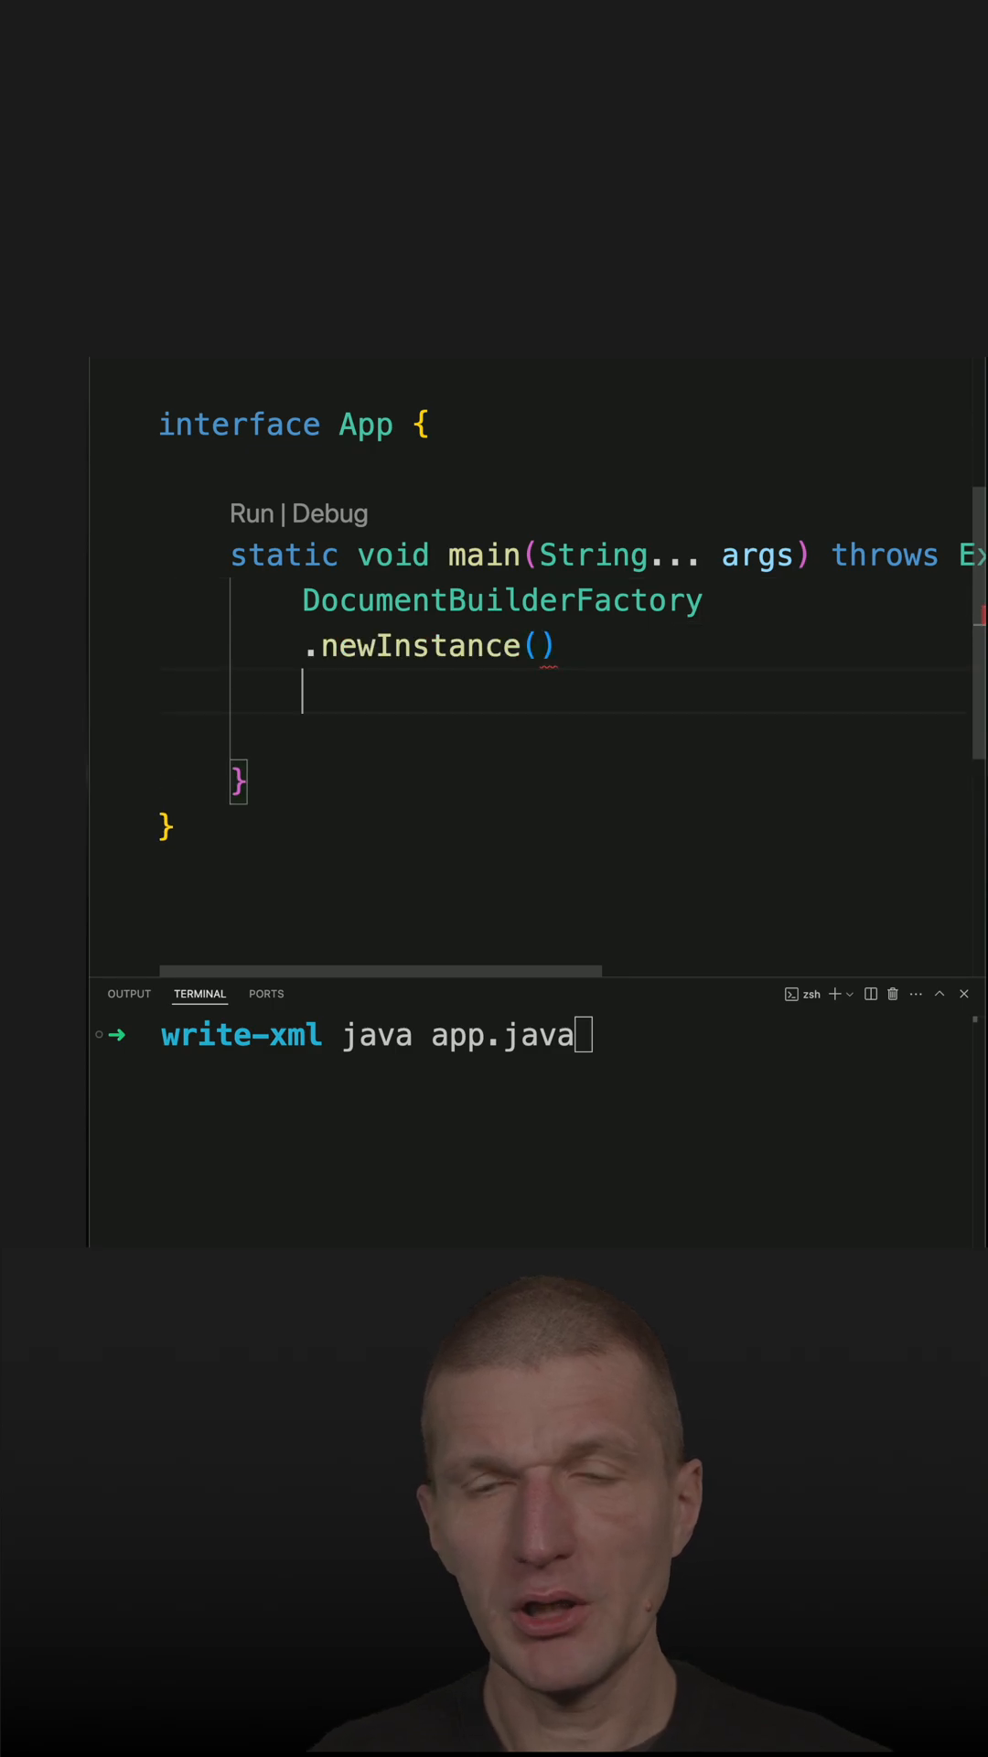
{"action": "type", "text": ".newDocumentBuilder()"}
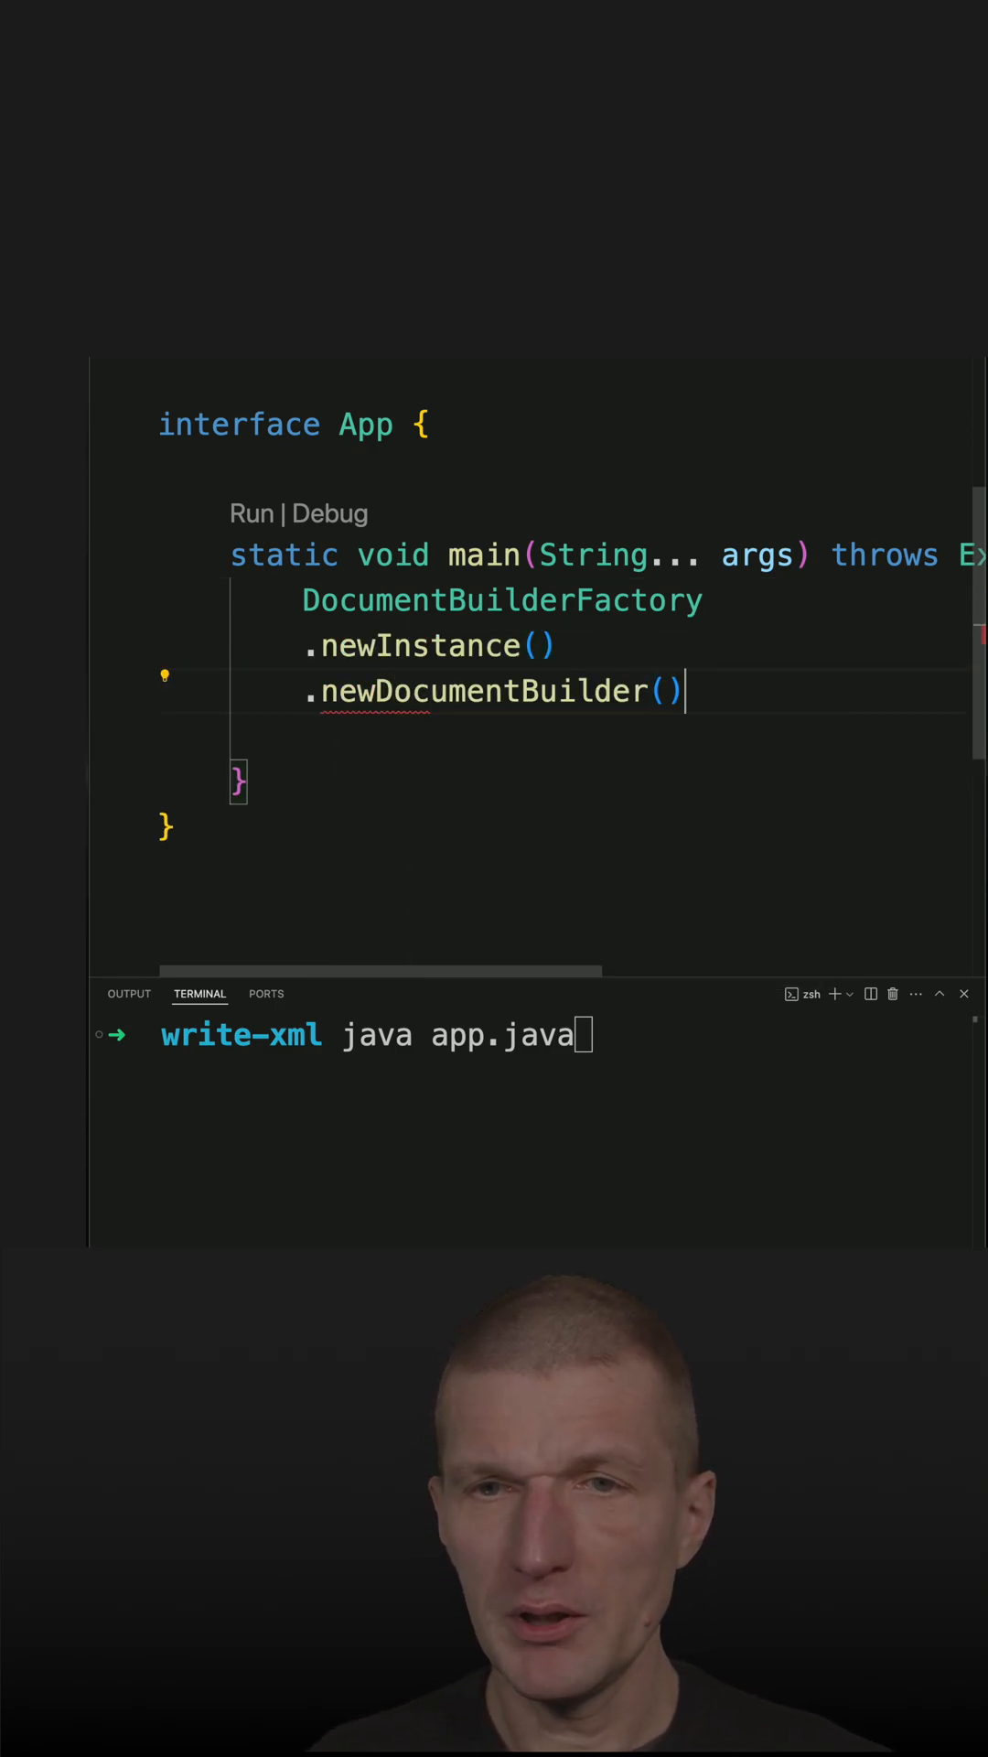
{"action": "type", "text": ".newDocument("}
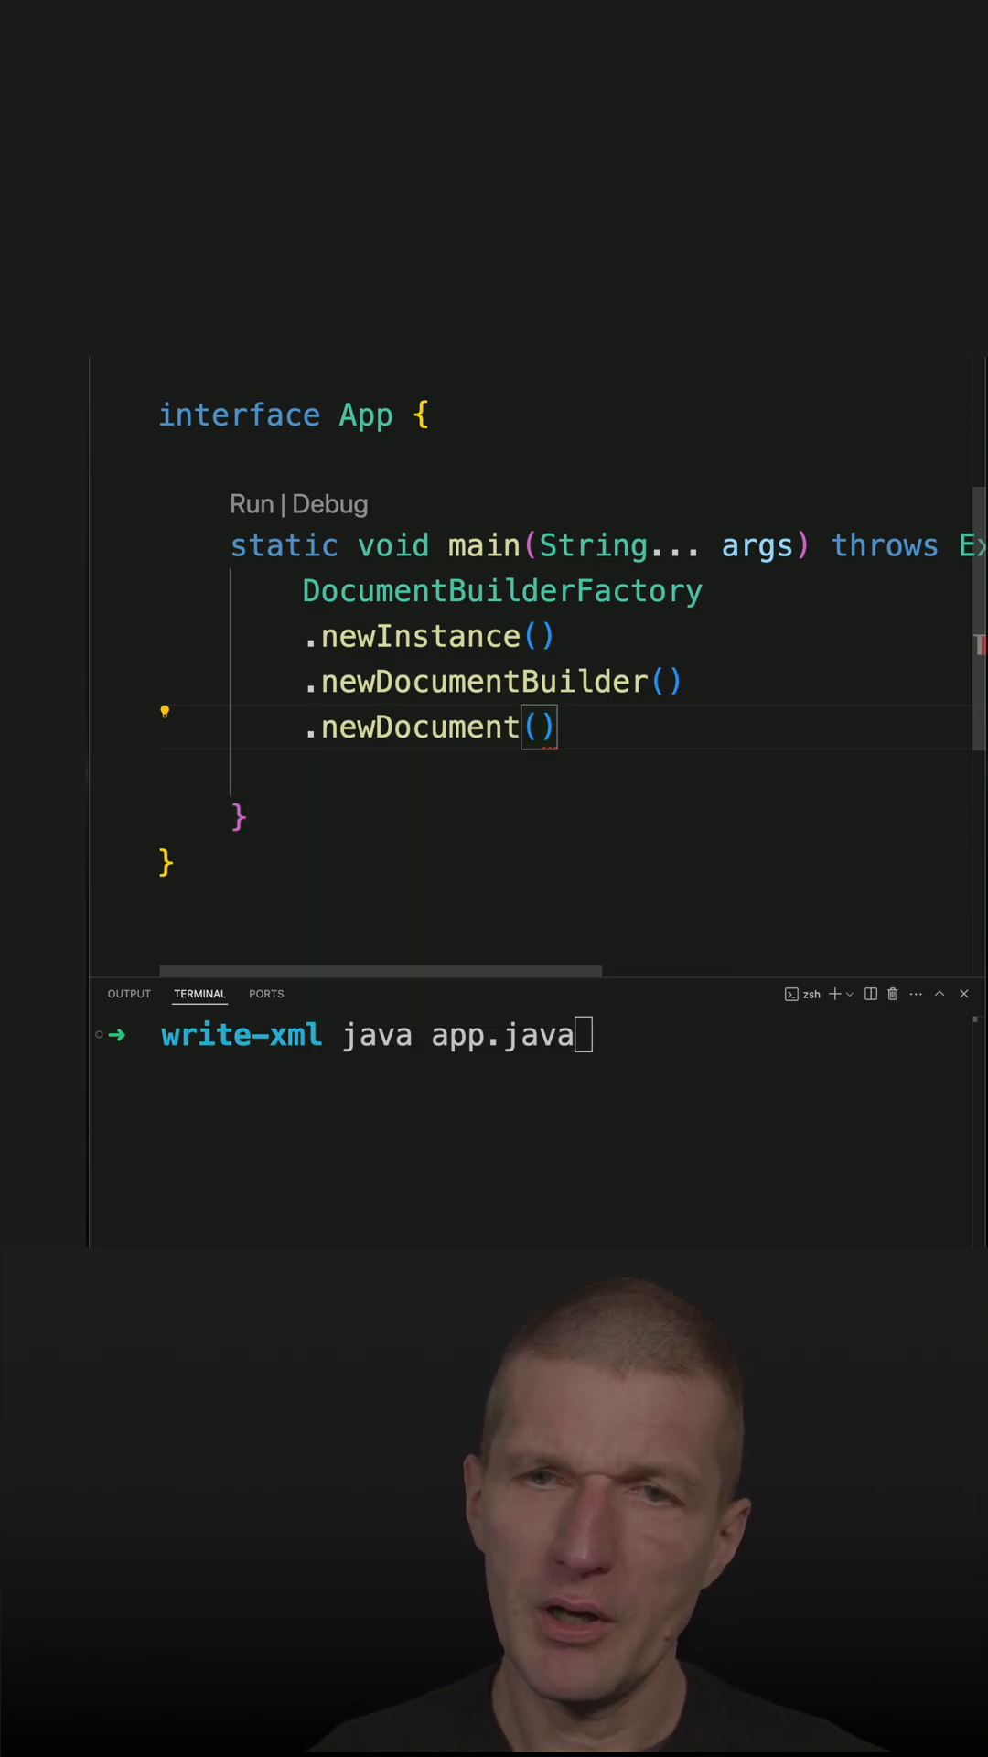
{"action": "type", "text": ";"}
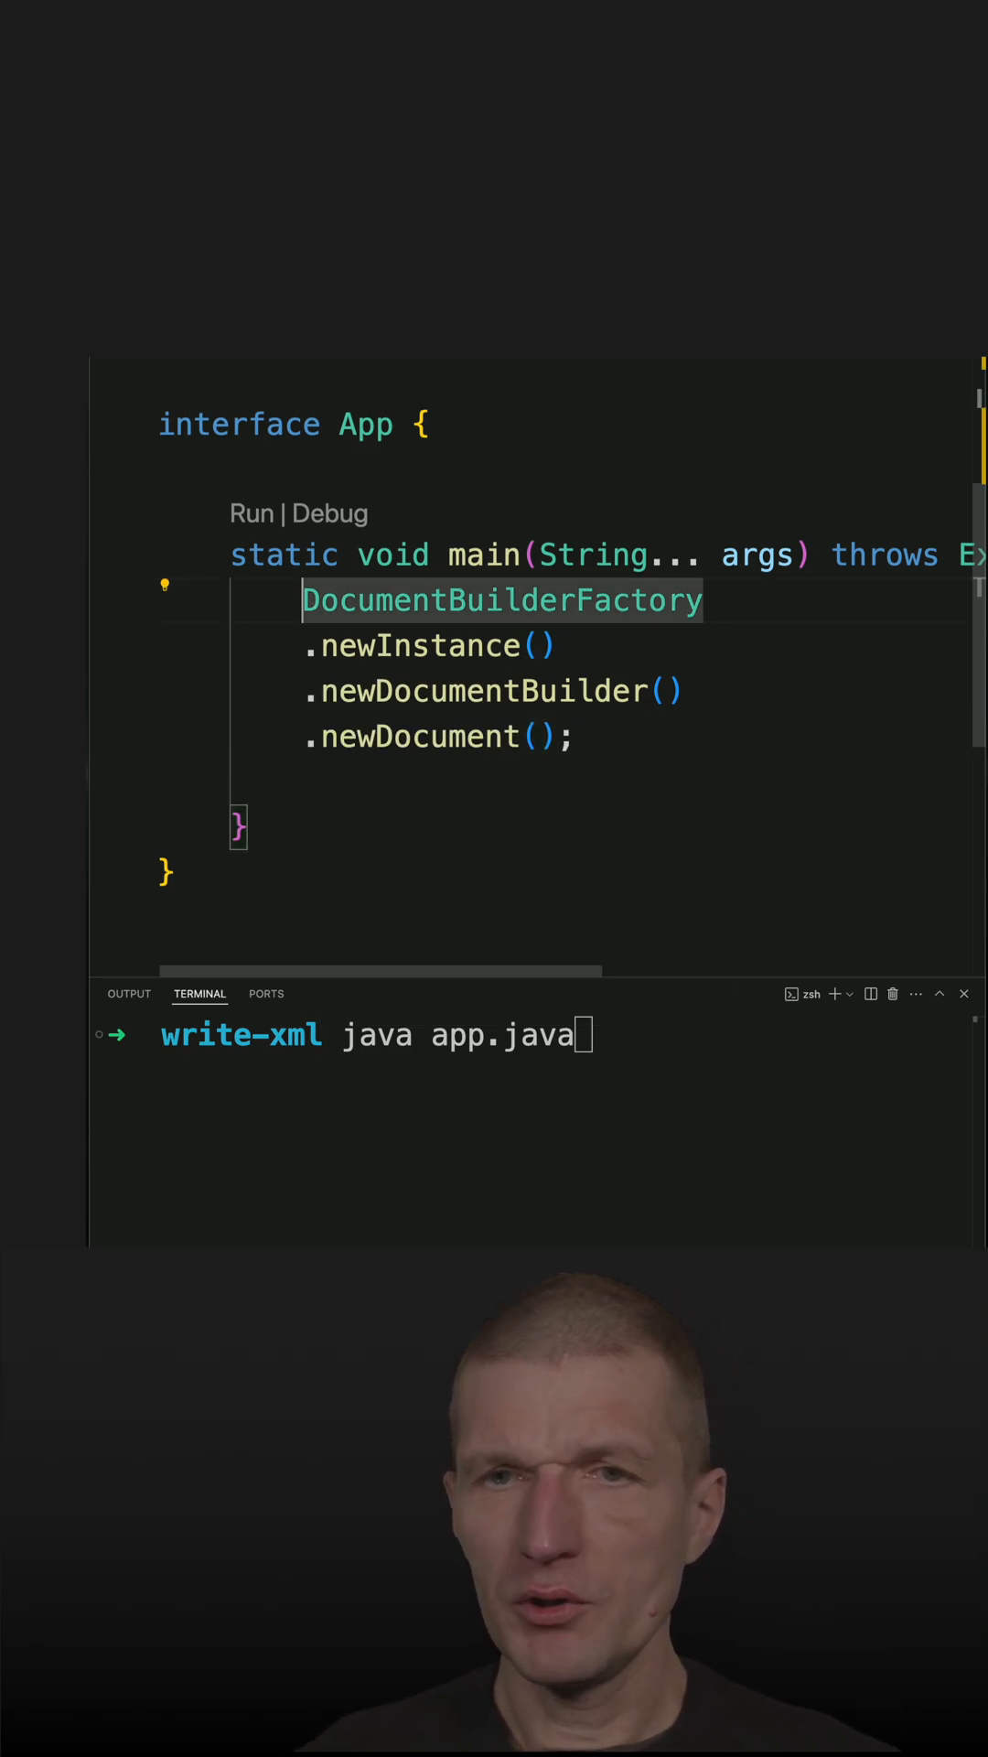
{"action": "type", "text": "var doc ="}
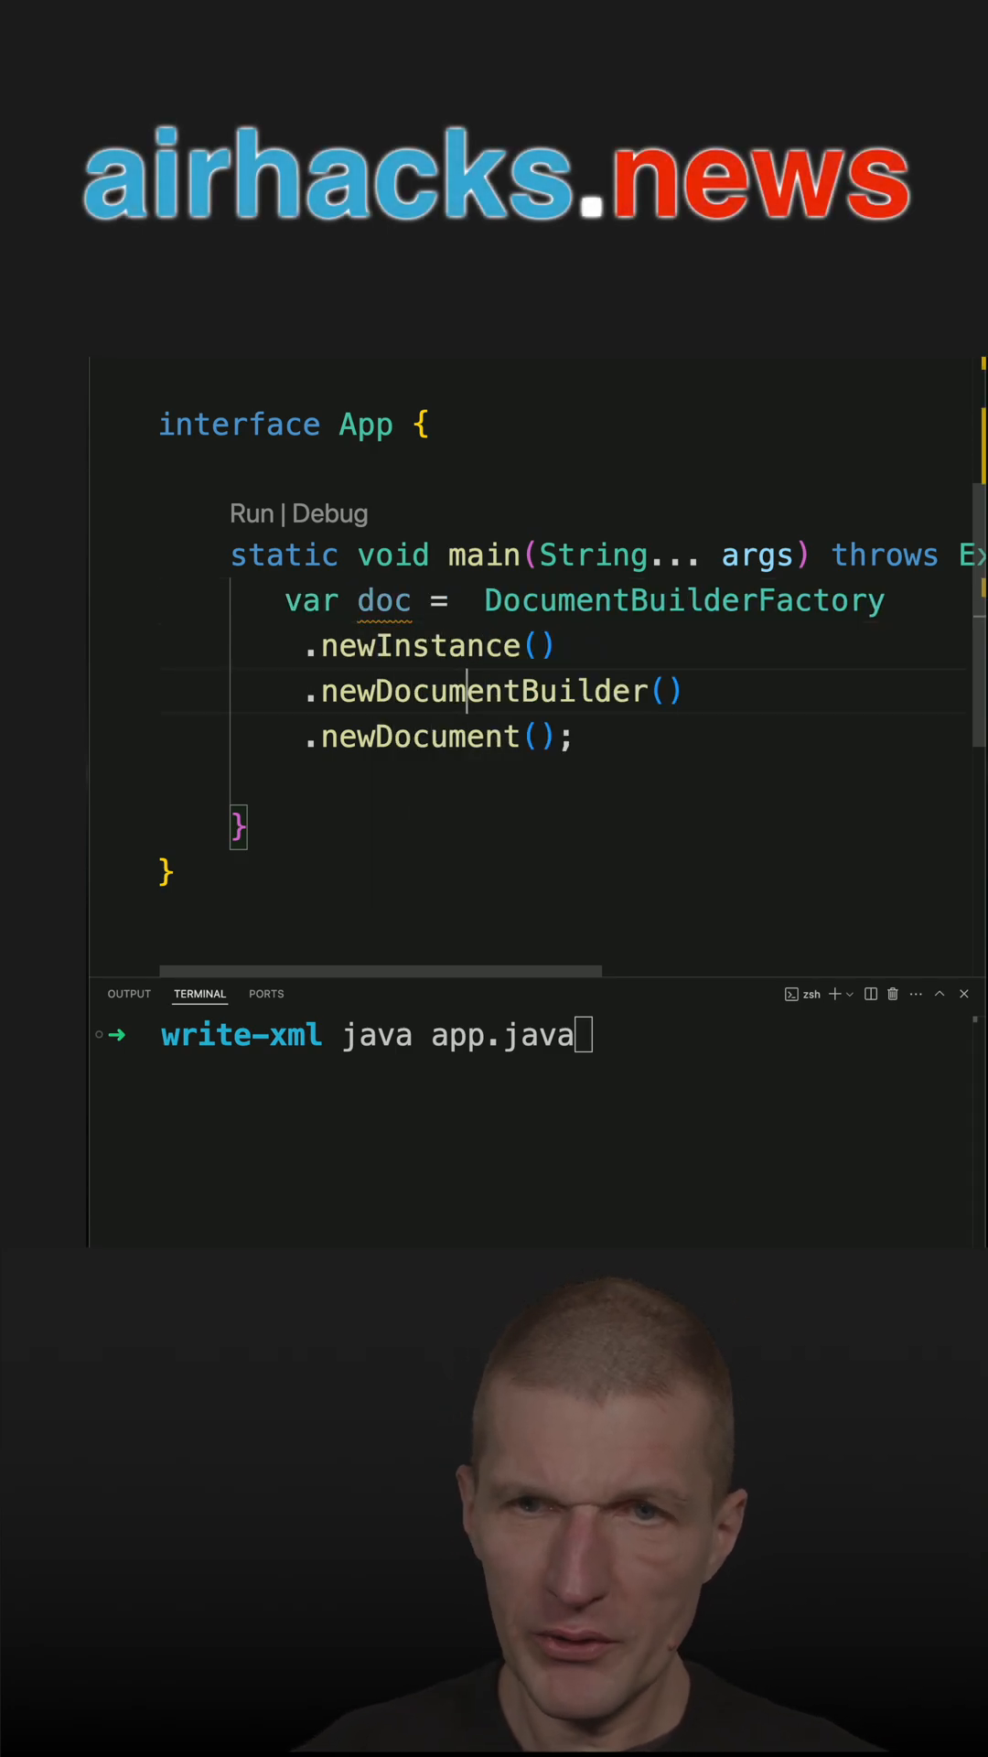
- Create var dev = doc.createElement("dev"), set its text to "duke", and append it to doc
{"action": "type", "text": "doc.createElement(\"d"}
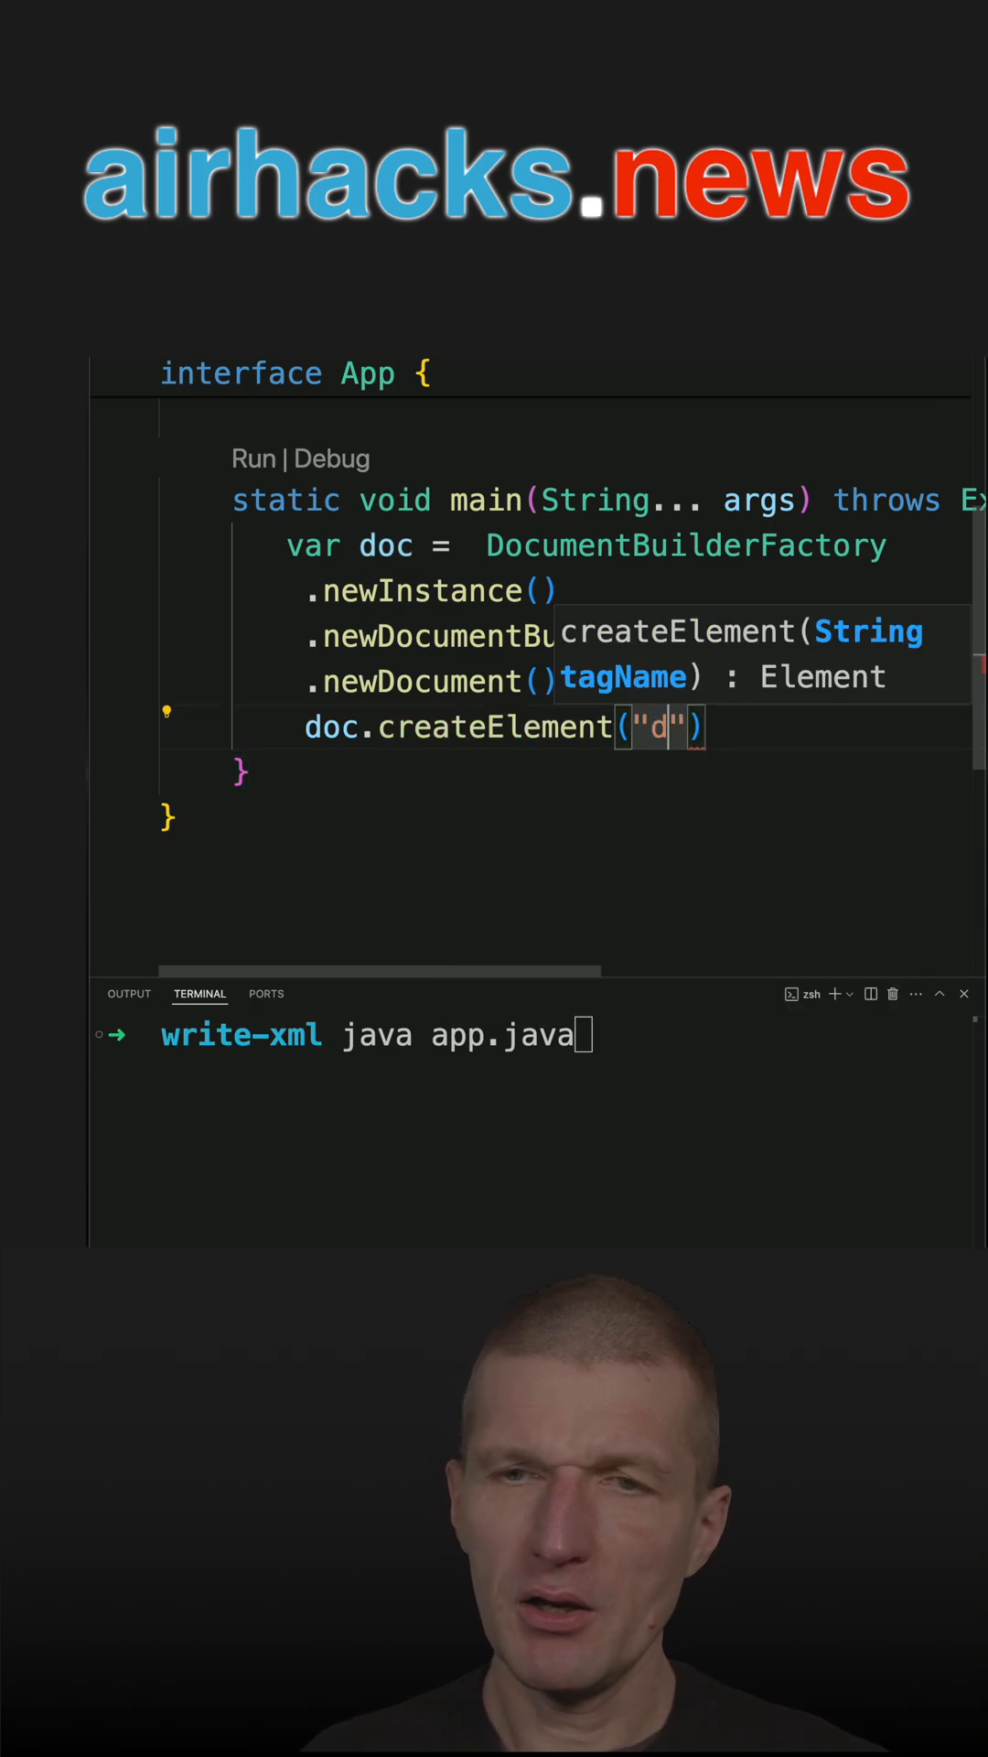
{"action": "type", "text": "ev\");"}
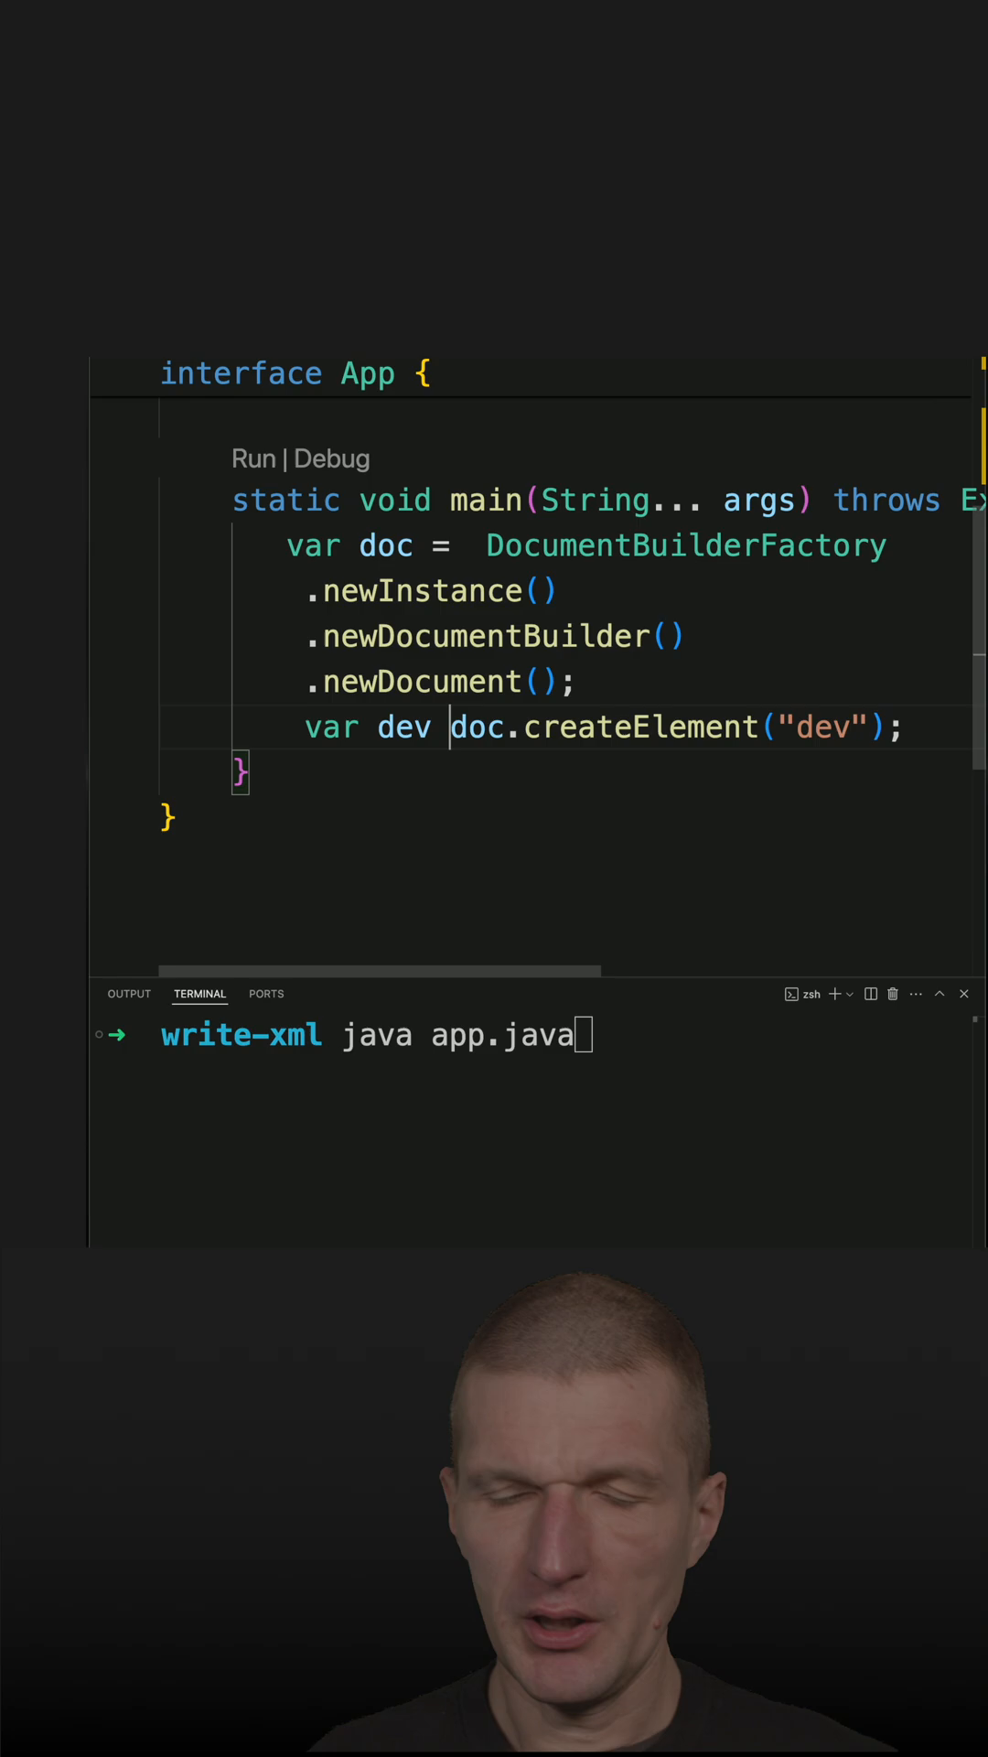
{"action": "type", "text": "dev"}
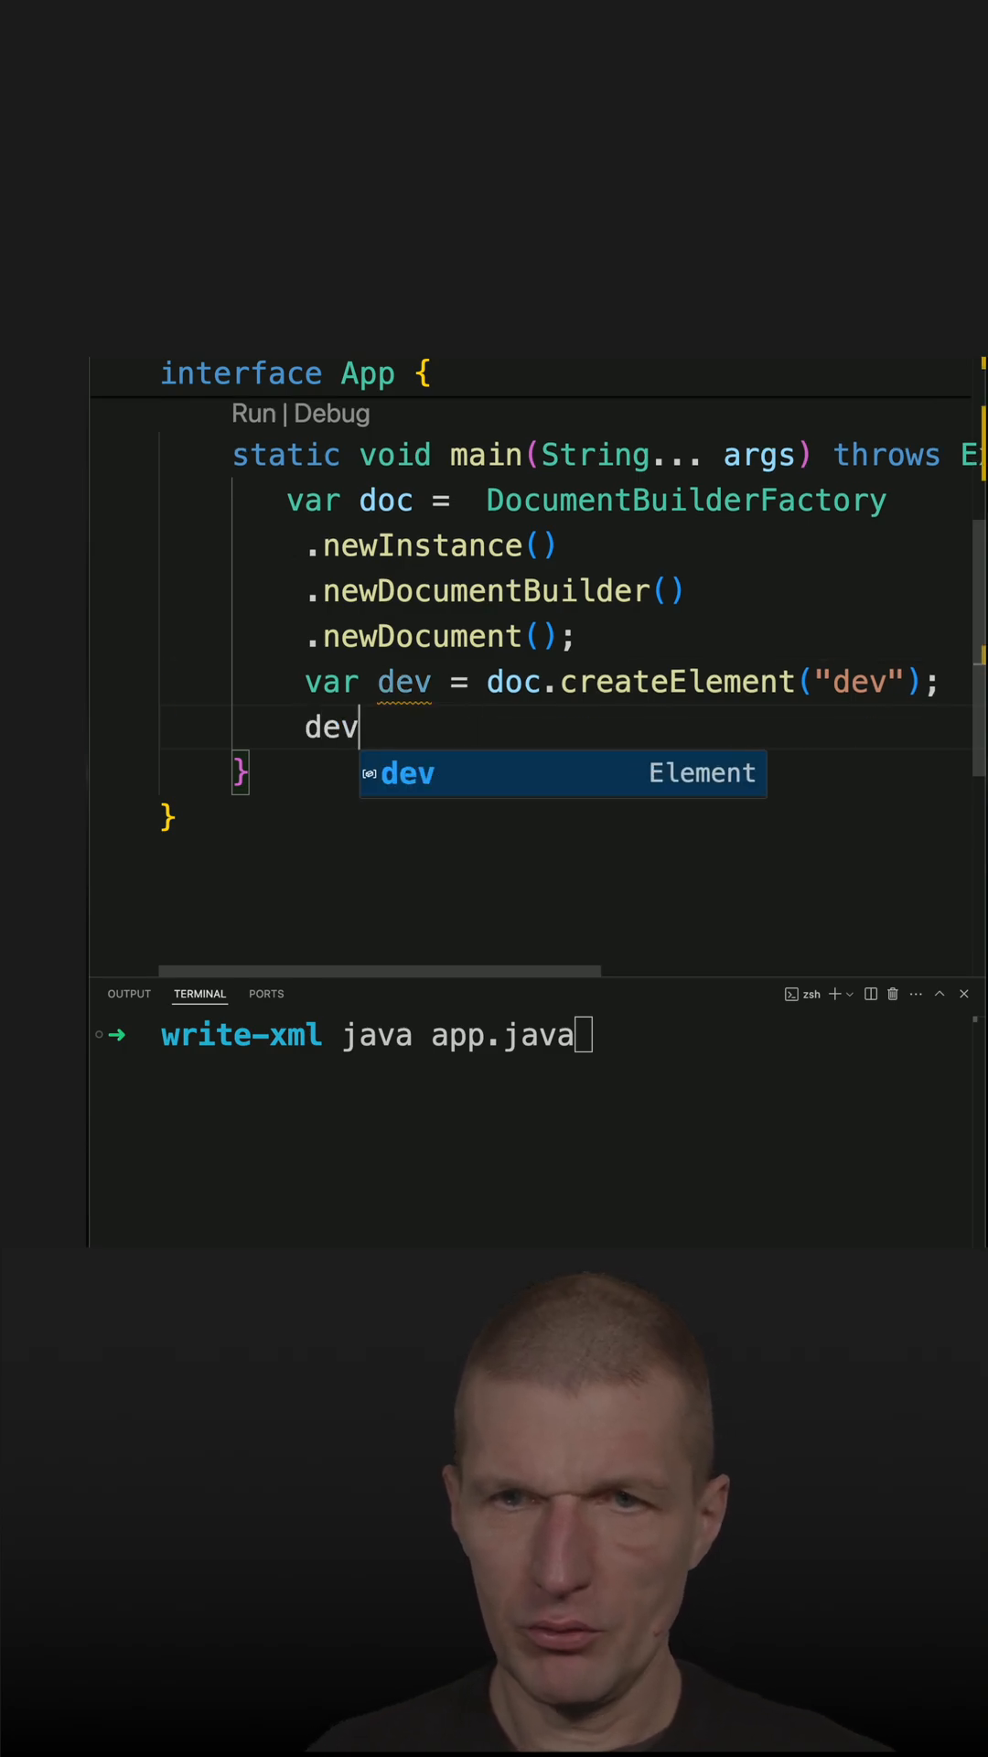
{"action": "type", "text": ".cre"}
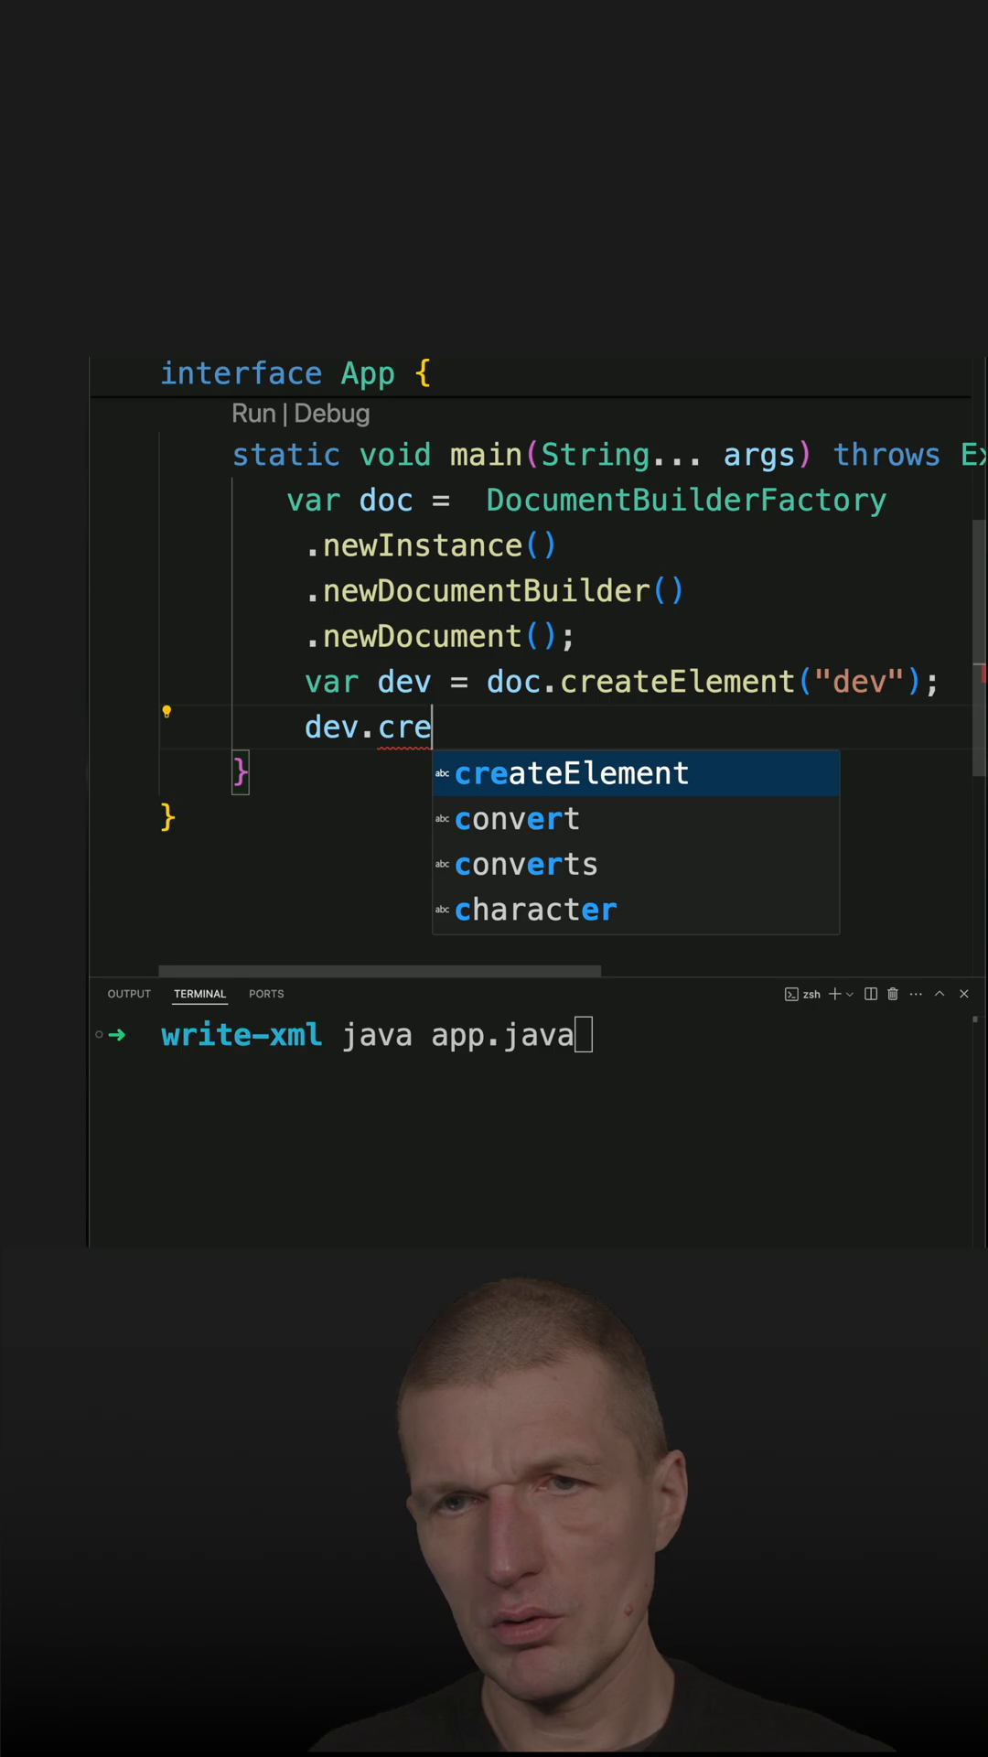
{"action": "key", "text": "Backspace"}
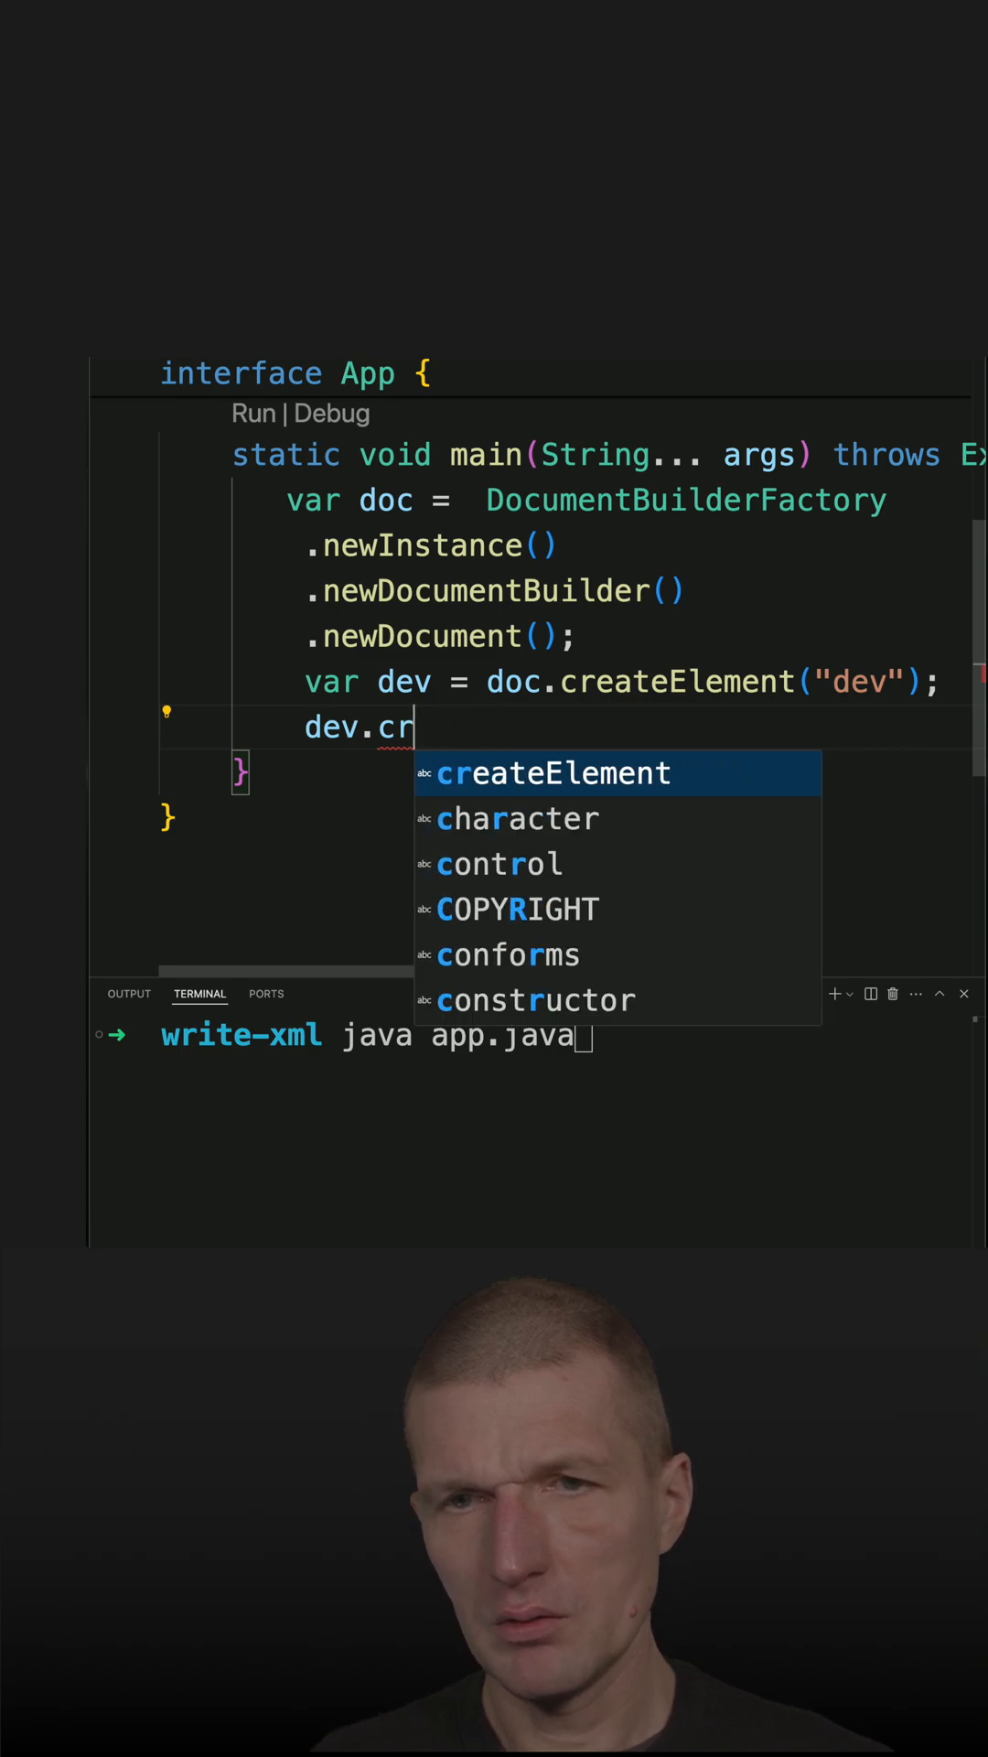
{"action": "type", "text": "setTextContent(\"duke\");"}
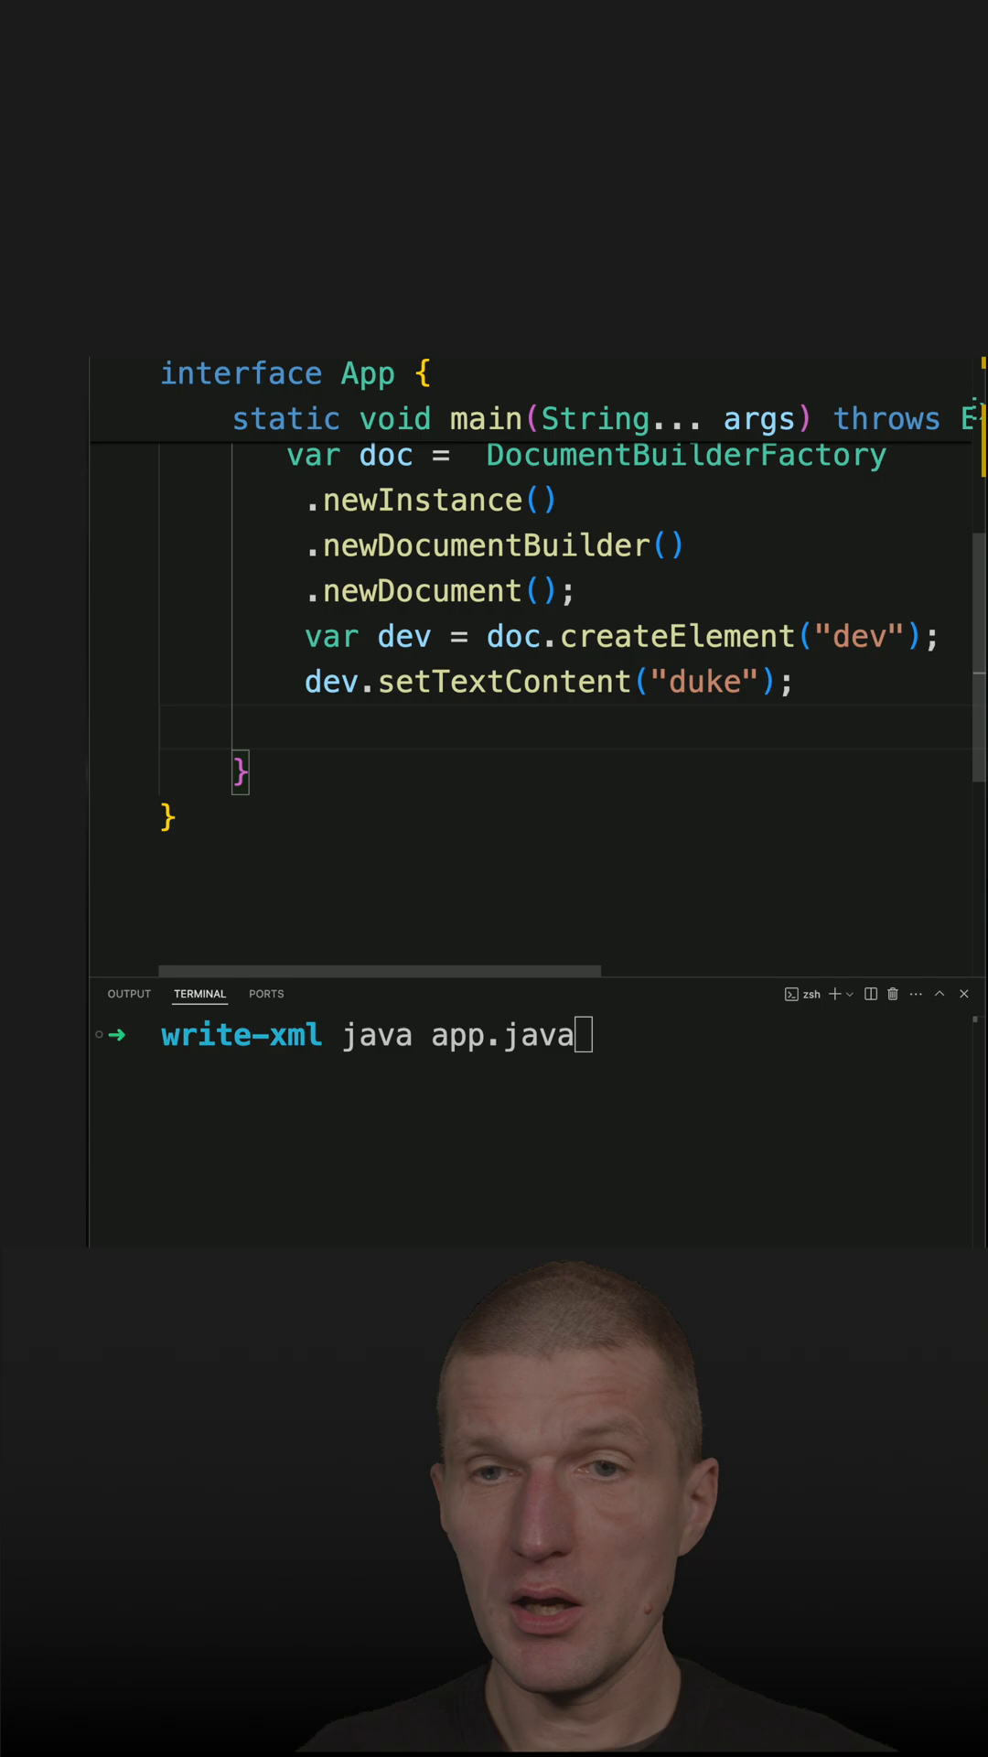
{"action": "type", "text": "doc"}
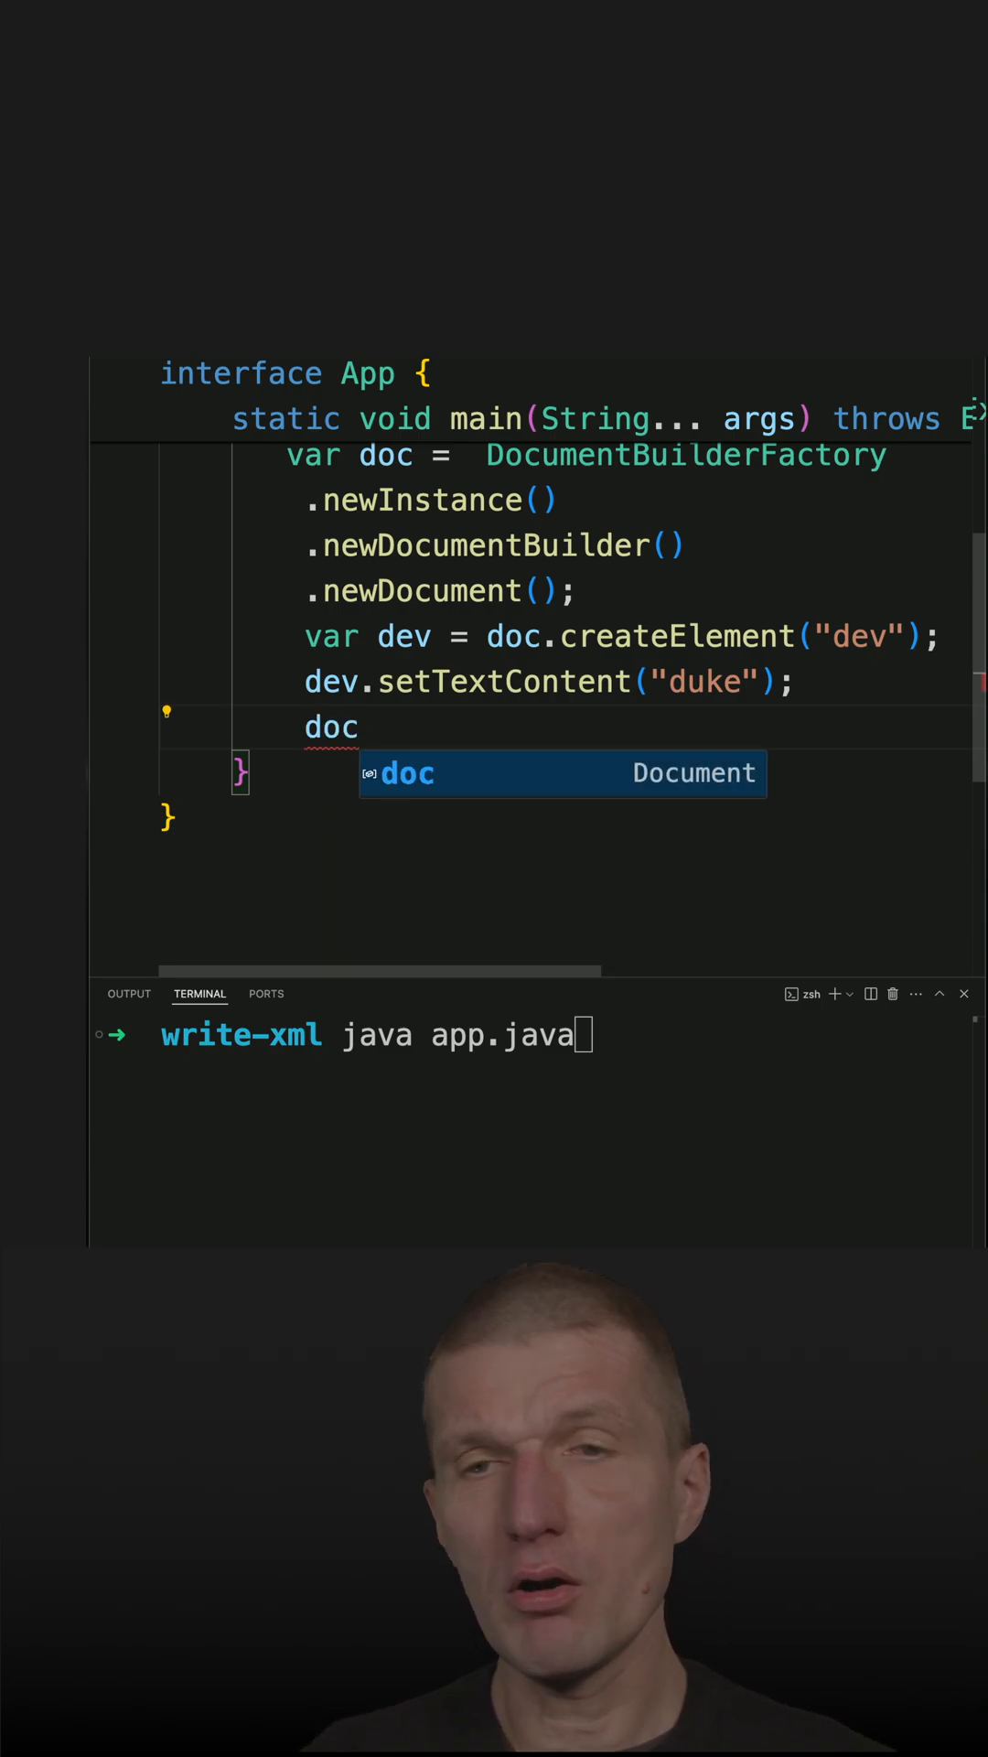
{"action": "type", "text": ".appendChild(dev);"}
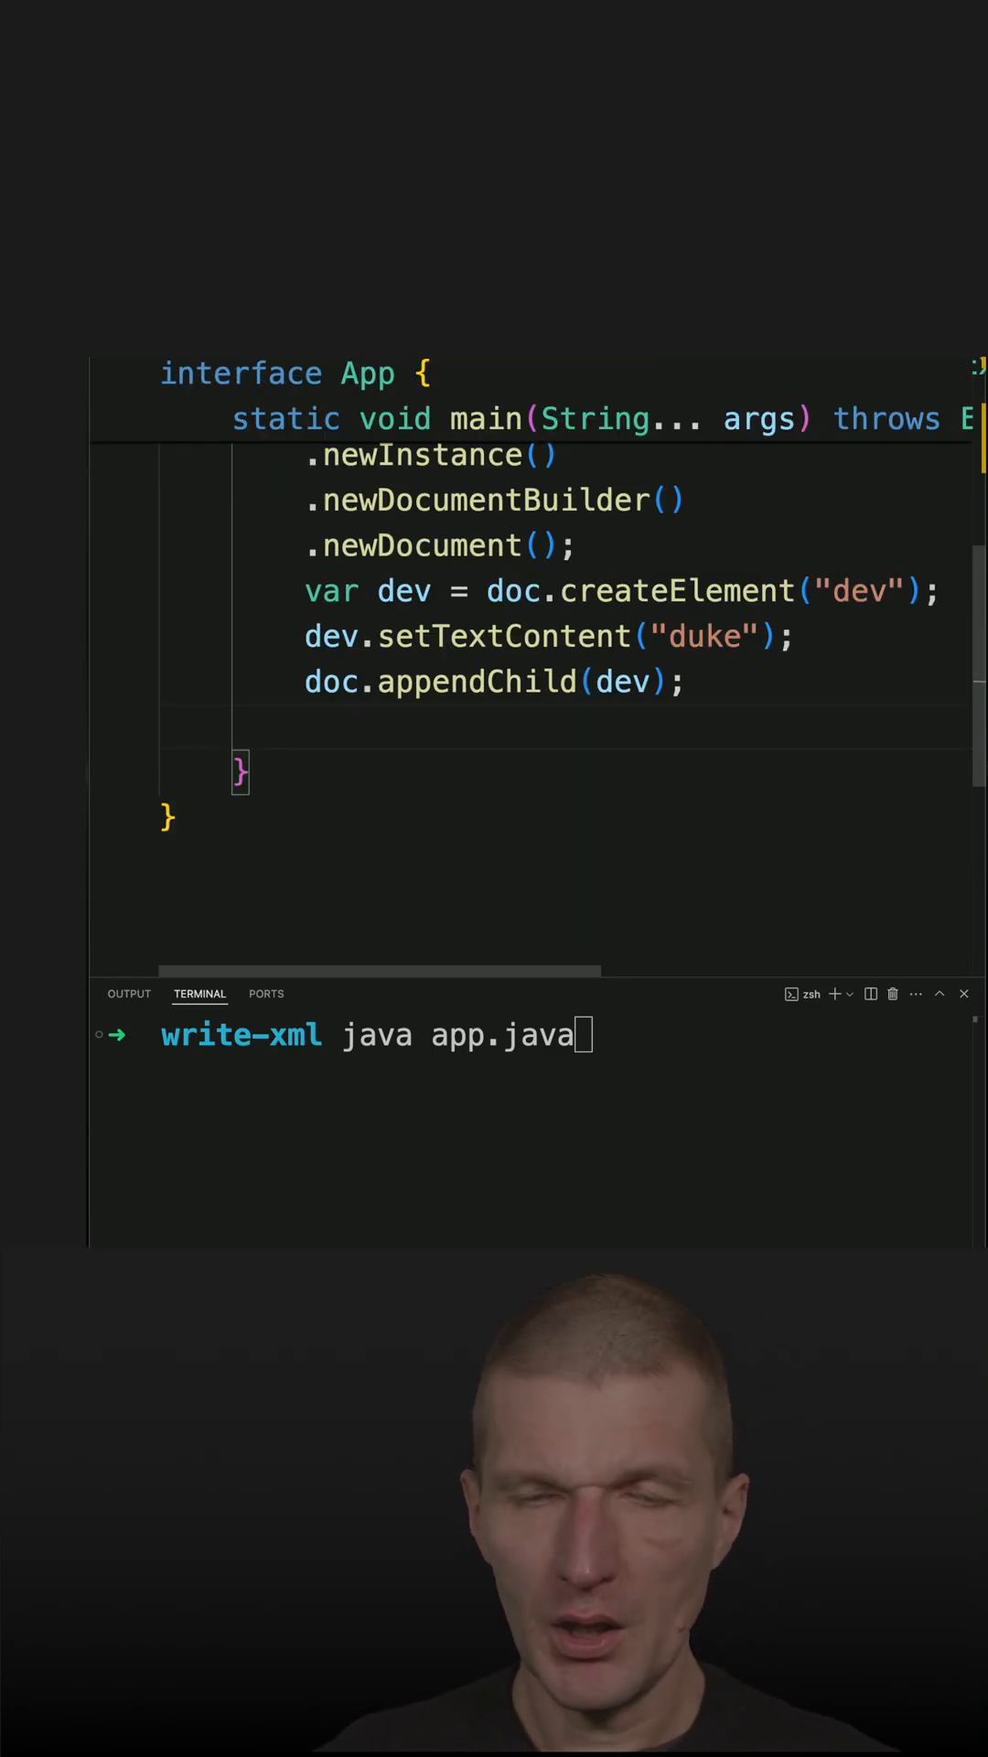
- Declare var source = new DOMSource(doc) and var result = new StreamResult(System.out)
{"action": "type", "text": "new Do"}
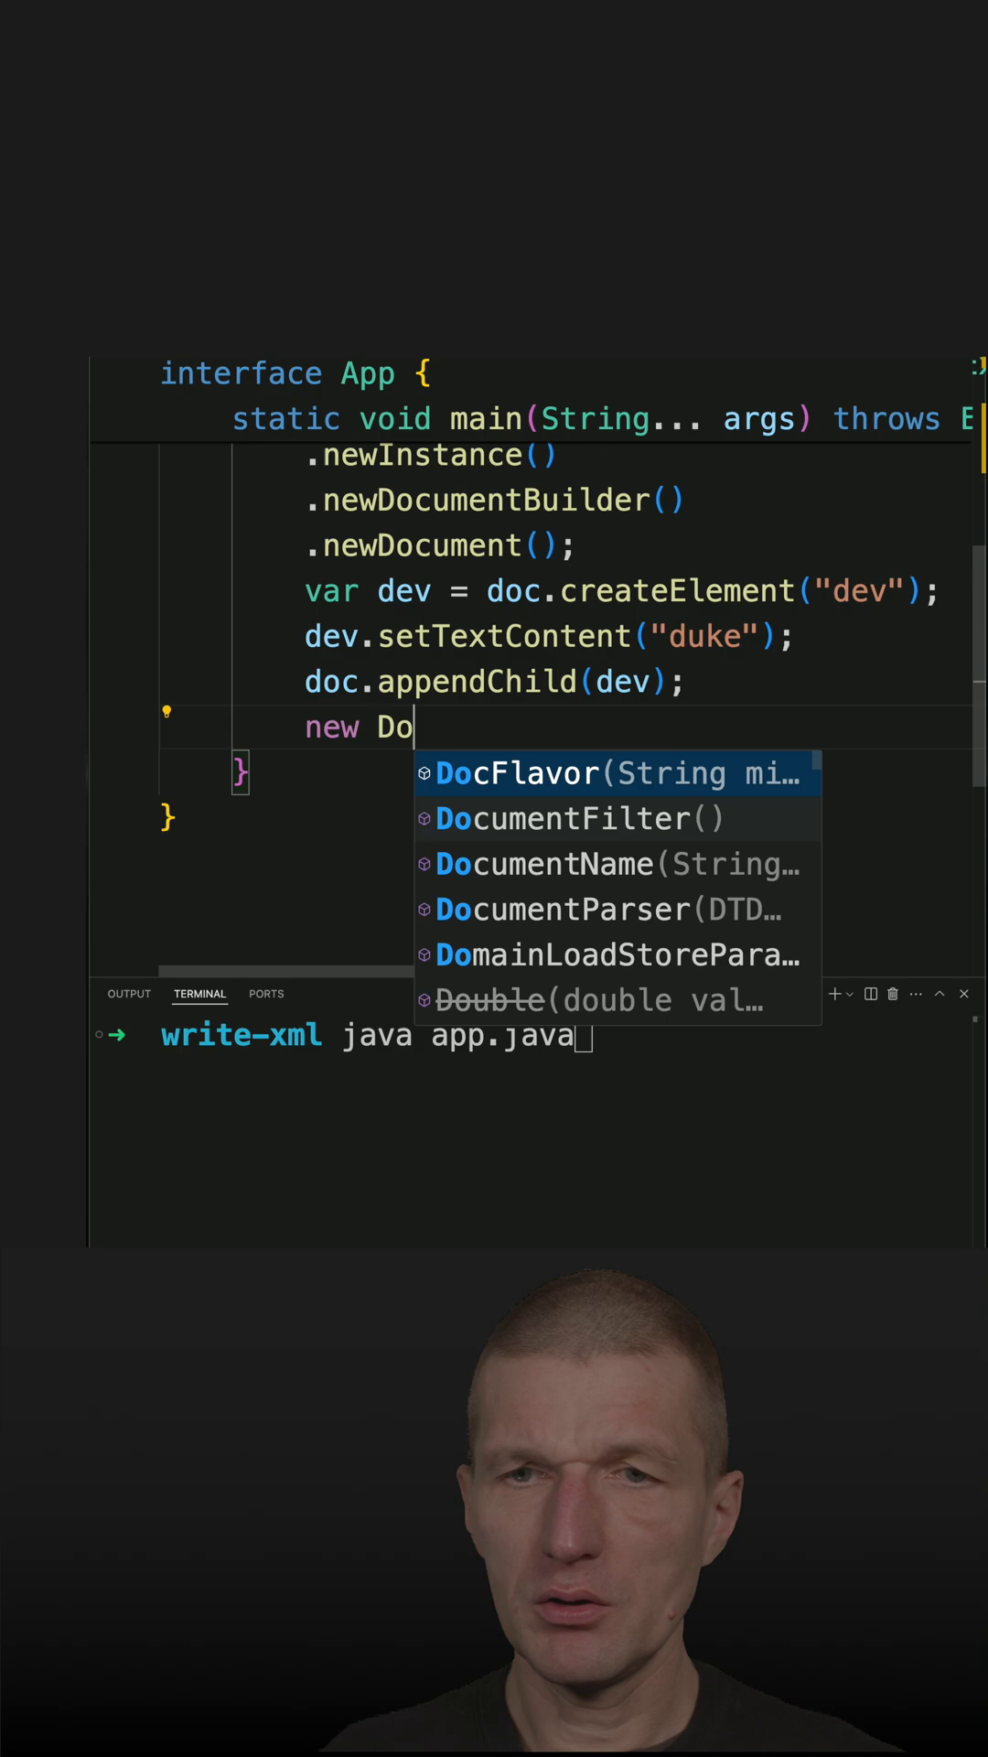
{"action": "type", "text": "OMSource(doc);"}
{"action": "type", "text": "v"}
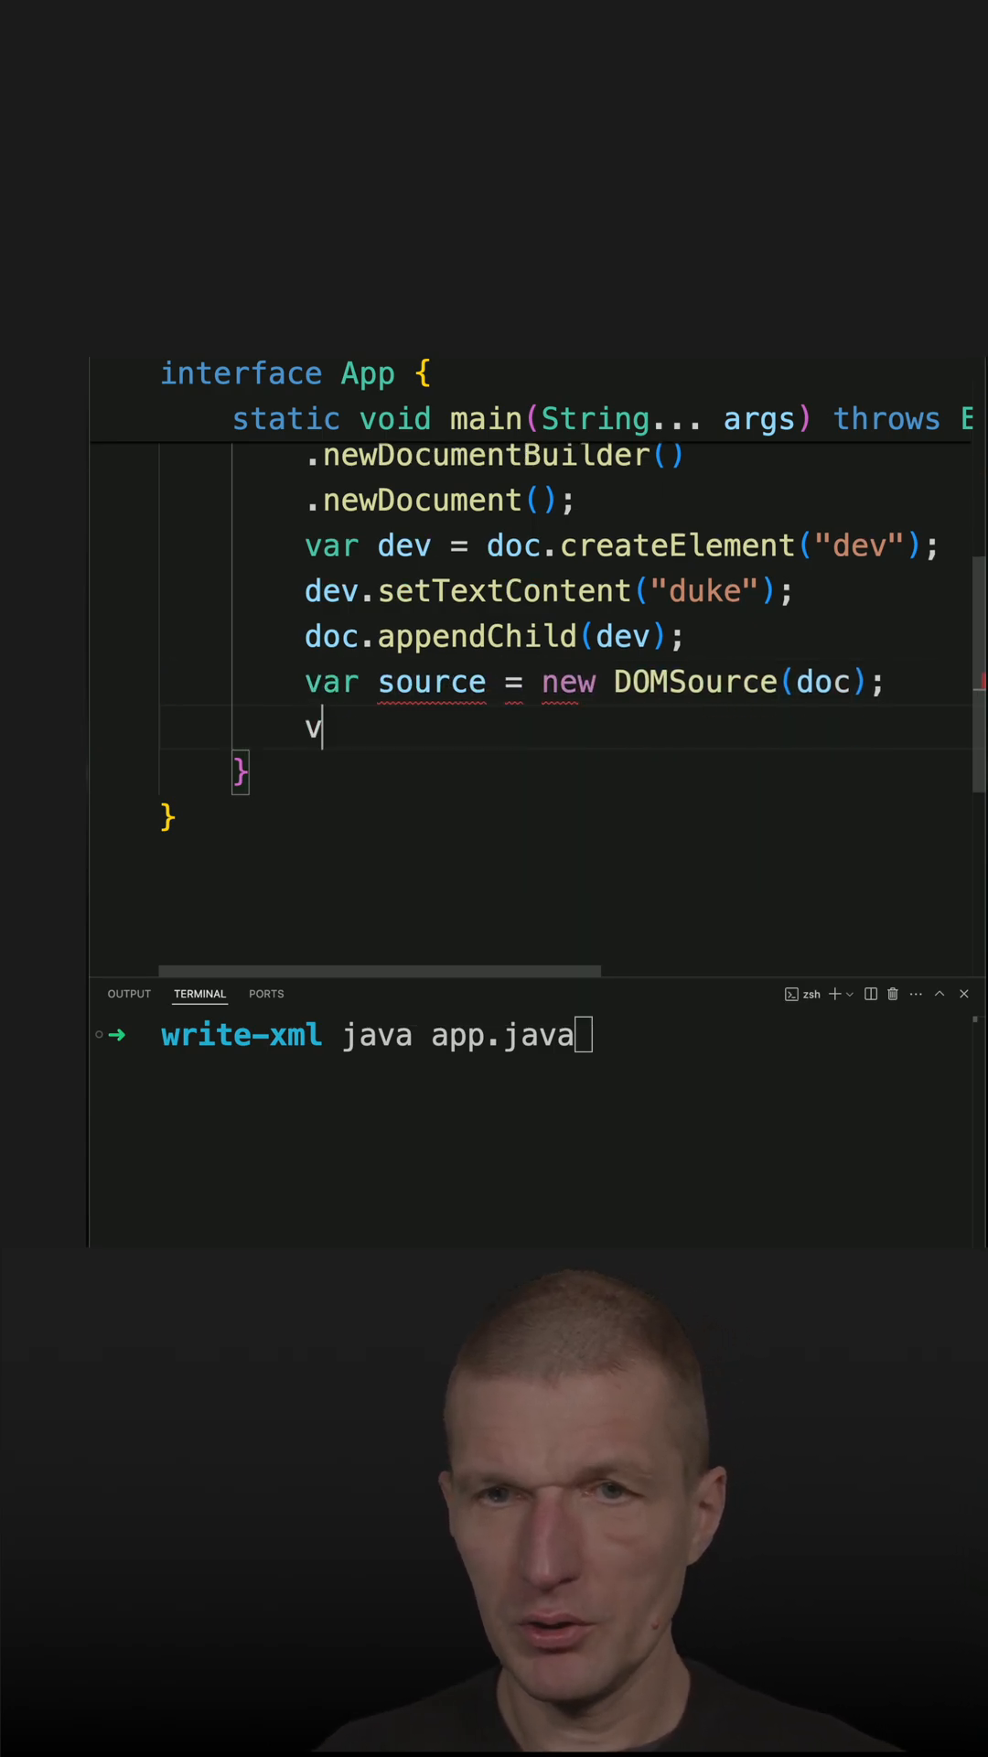
{"action": "type", "text": "ar result"}
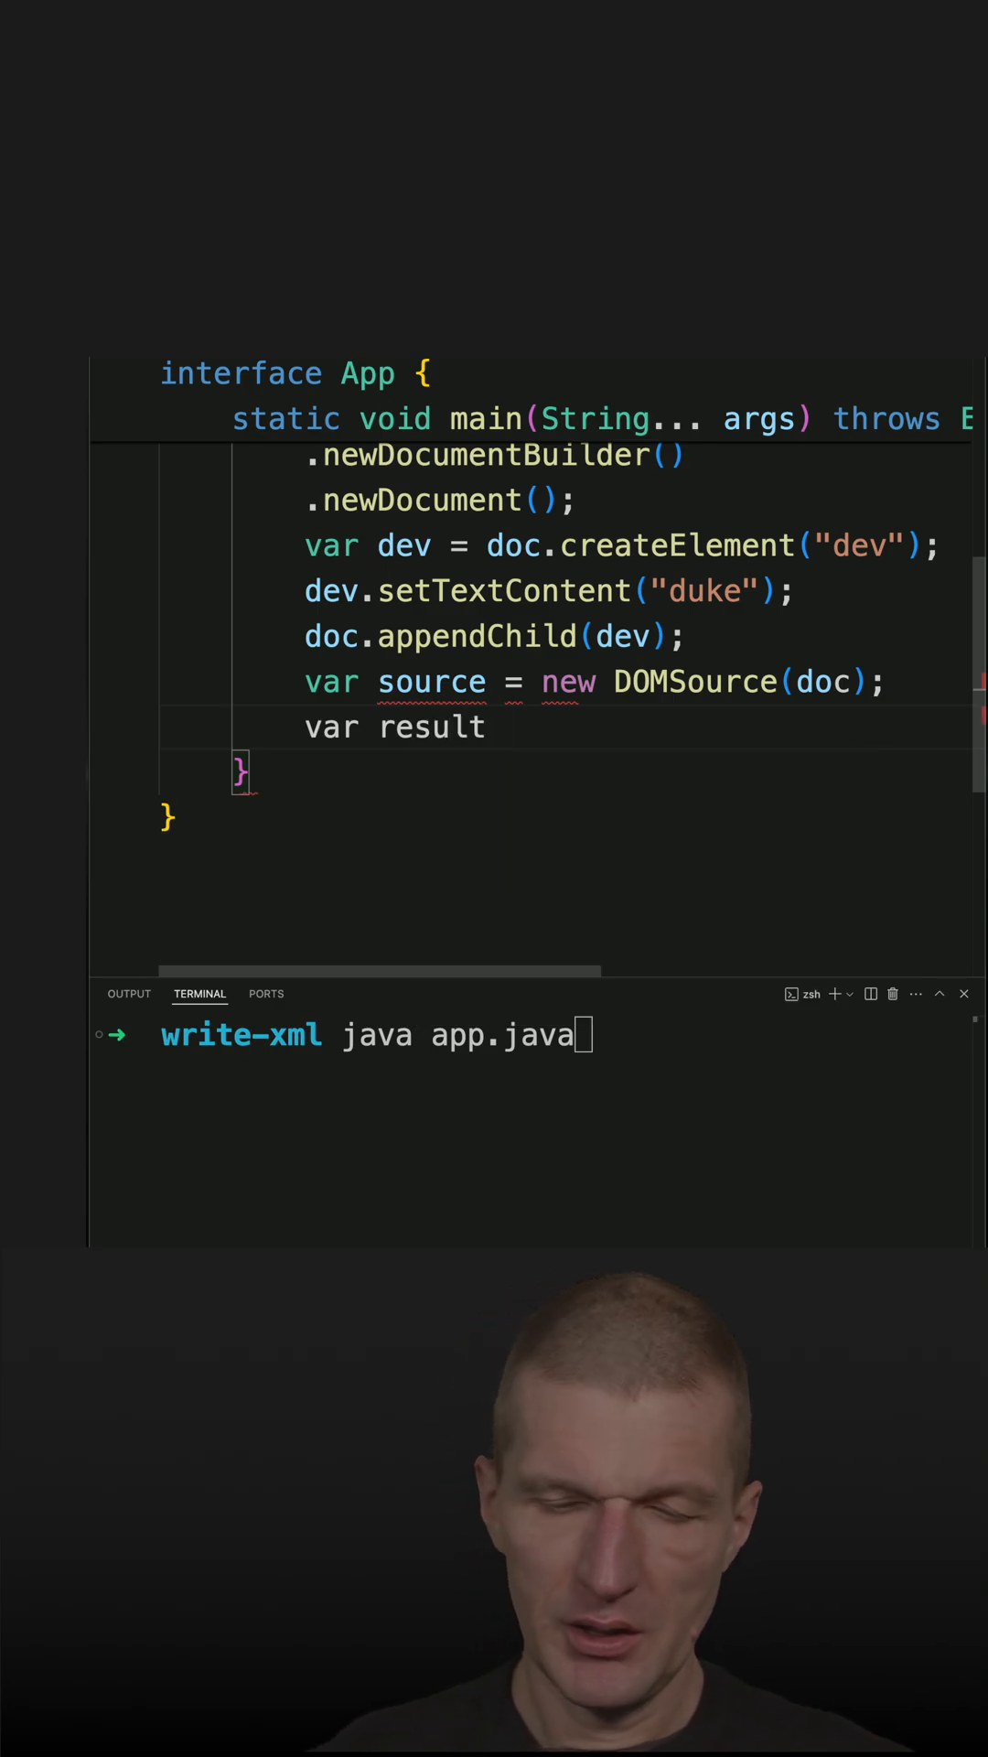
{"action": "type", "text": "= new StreamResult(null"}
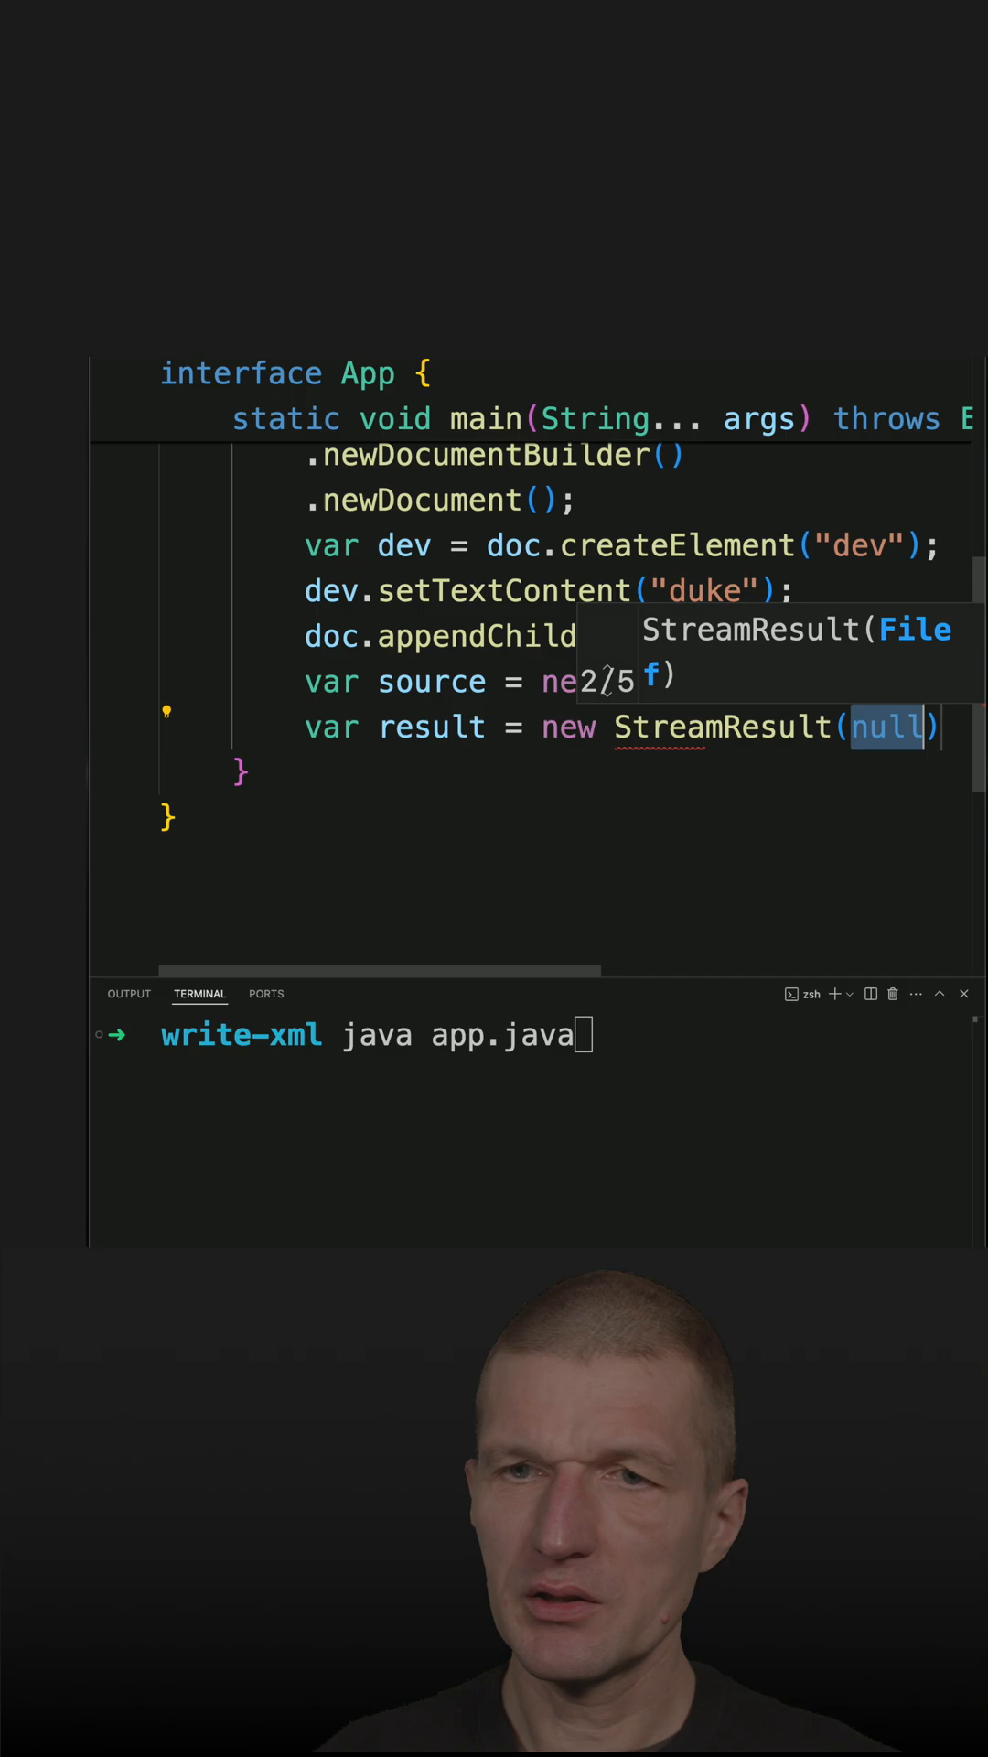
{"action": "type", "text": "System.out"}
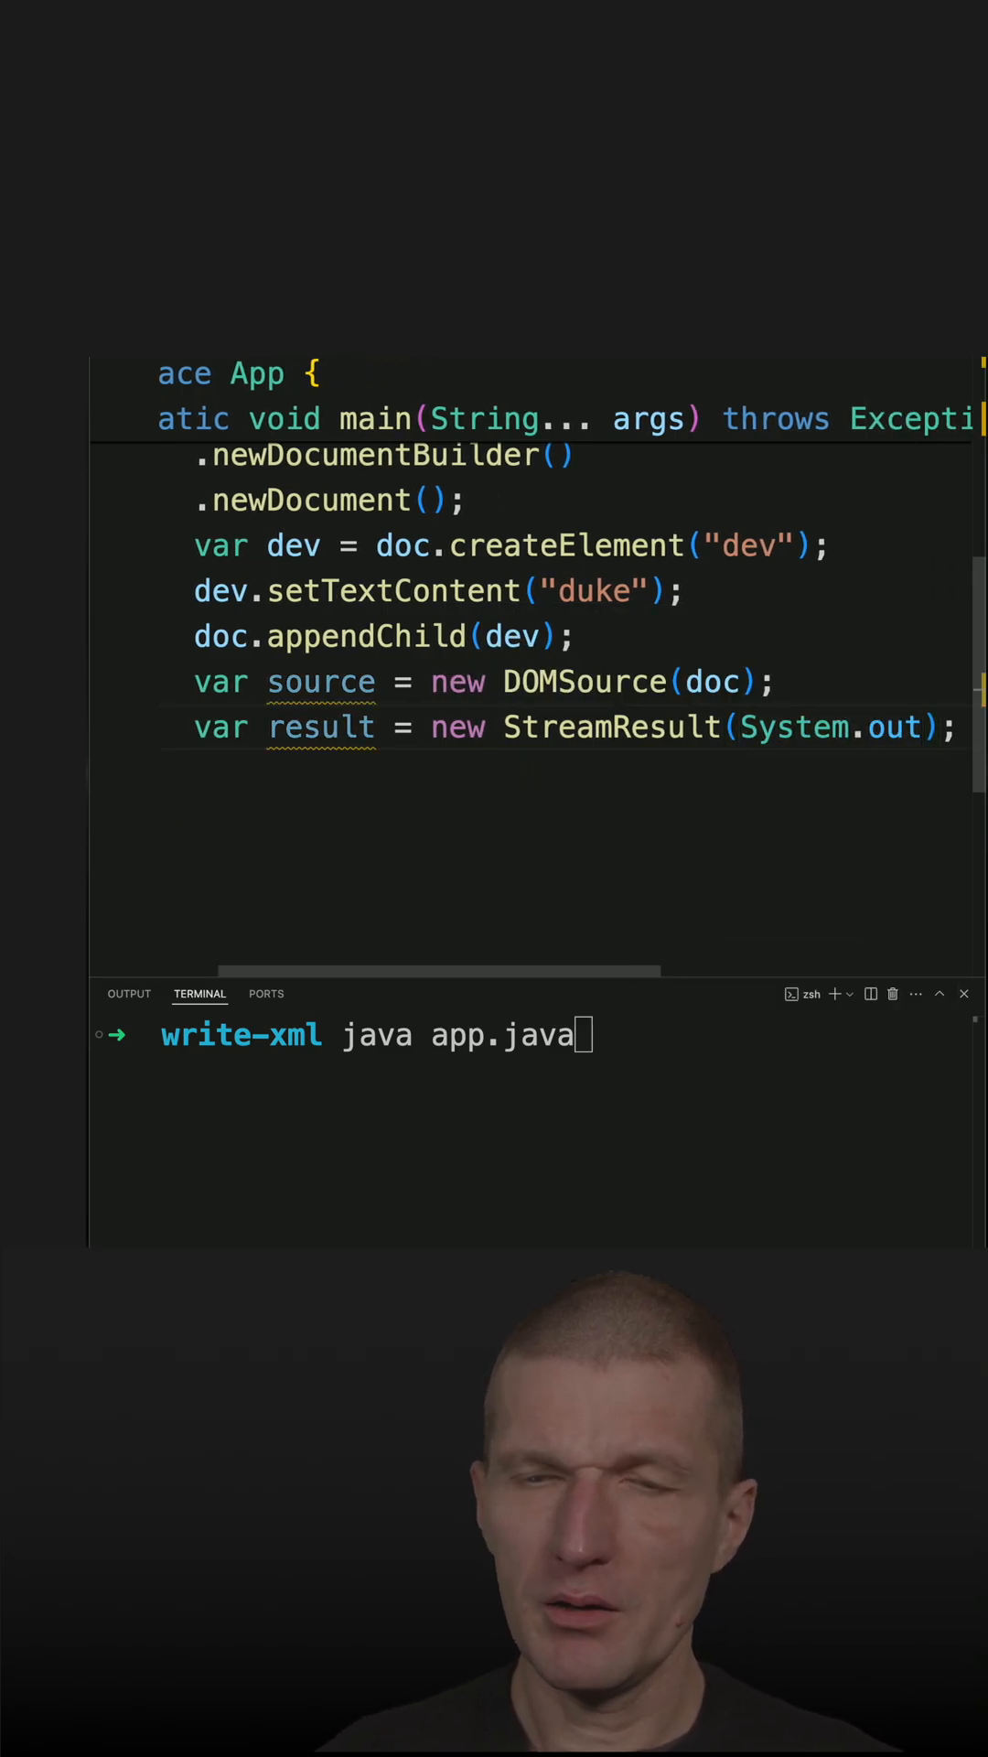
- Declare var transformer = TransformerFactory.newInstance().newTransformer() using completion suggestions
{"action": "type", "text": "T"}
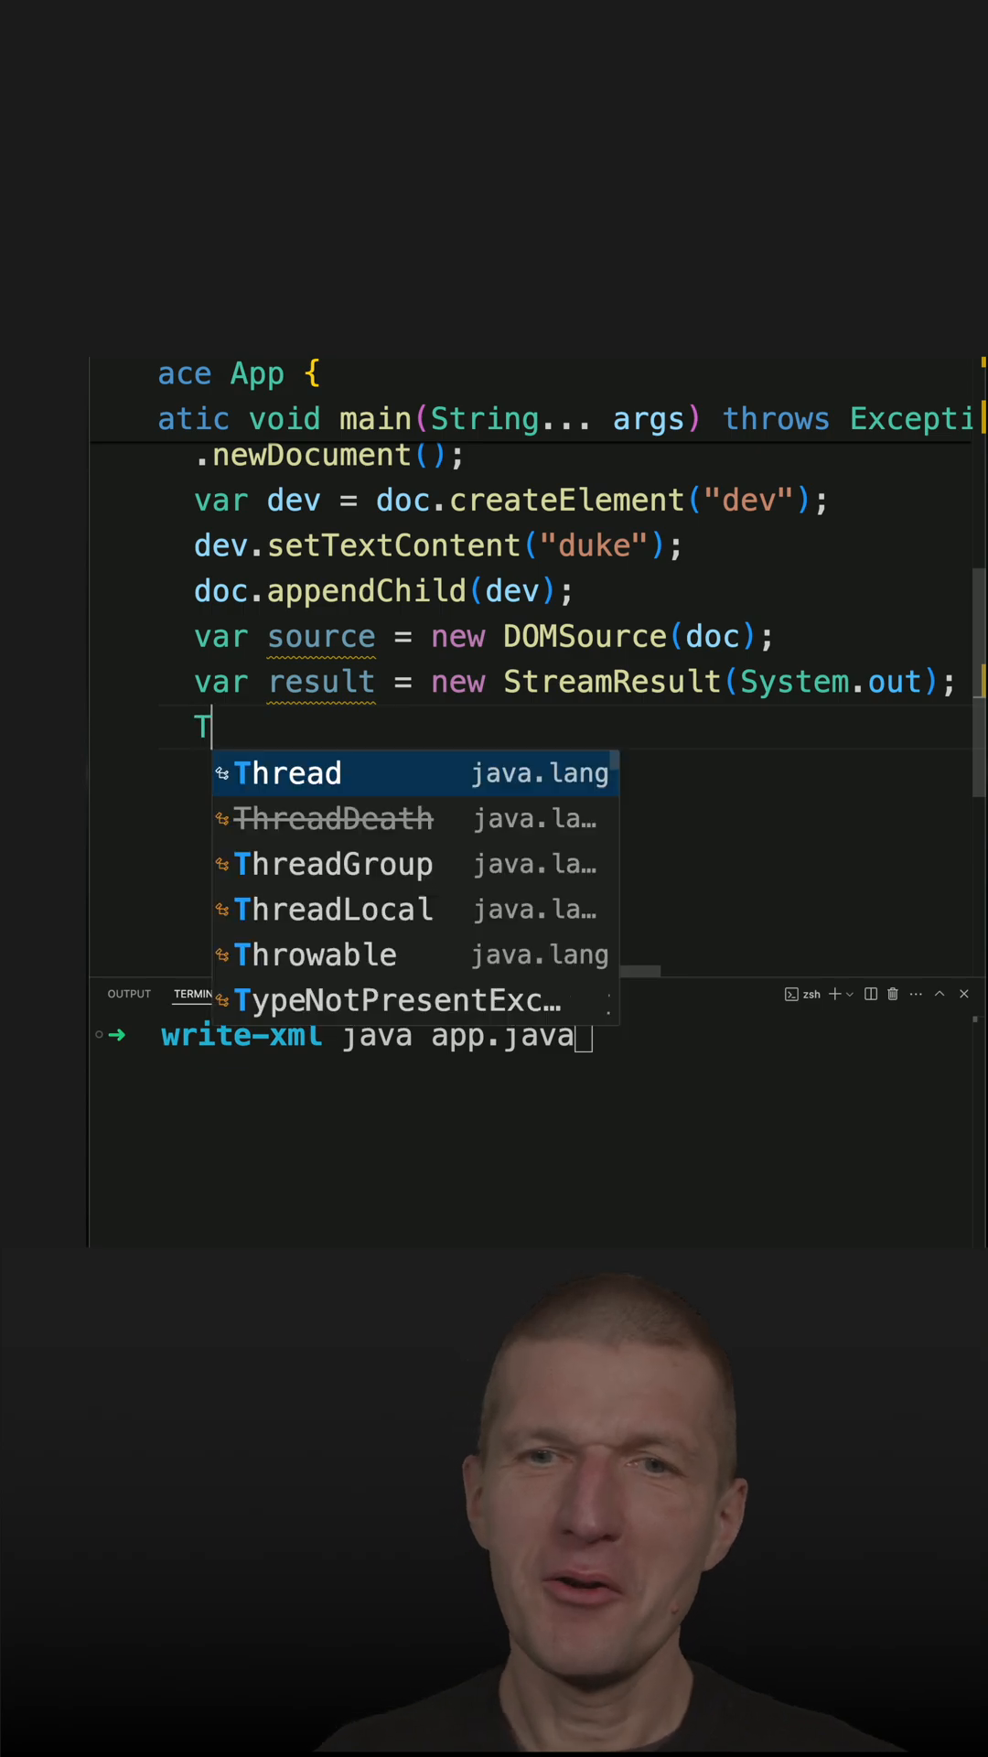
{"action": "type", "text": "rn"}
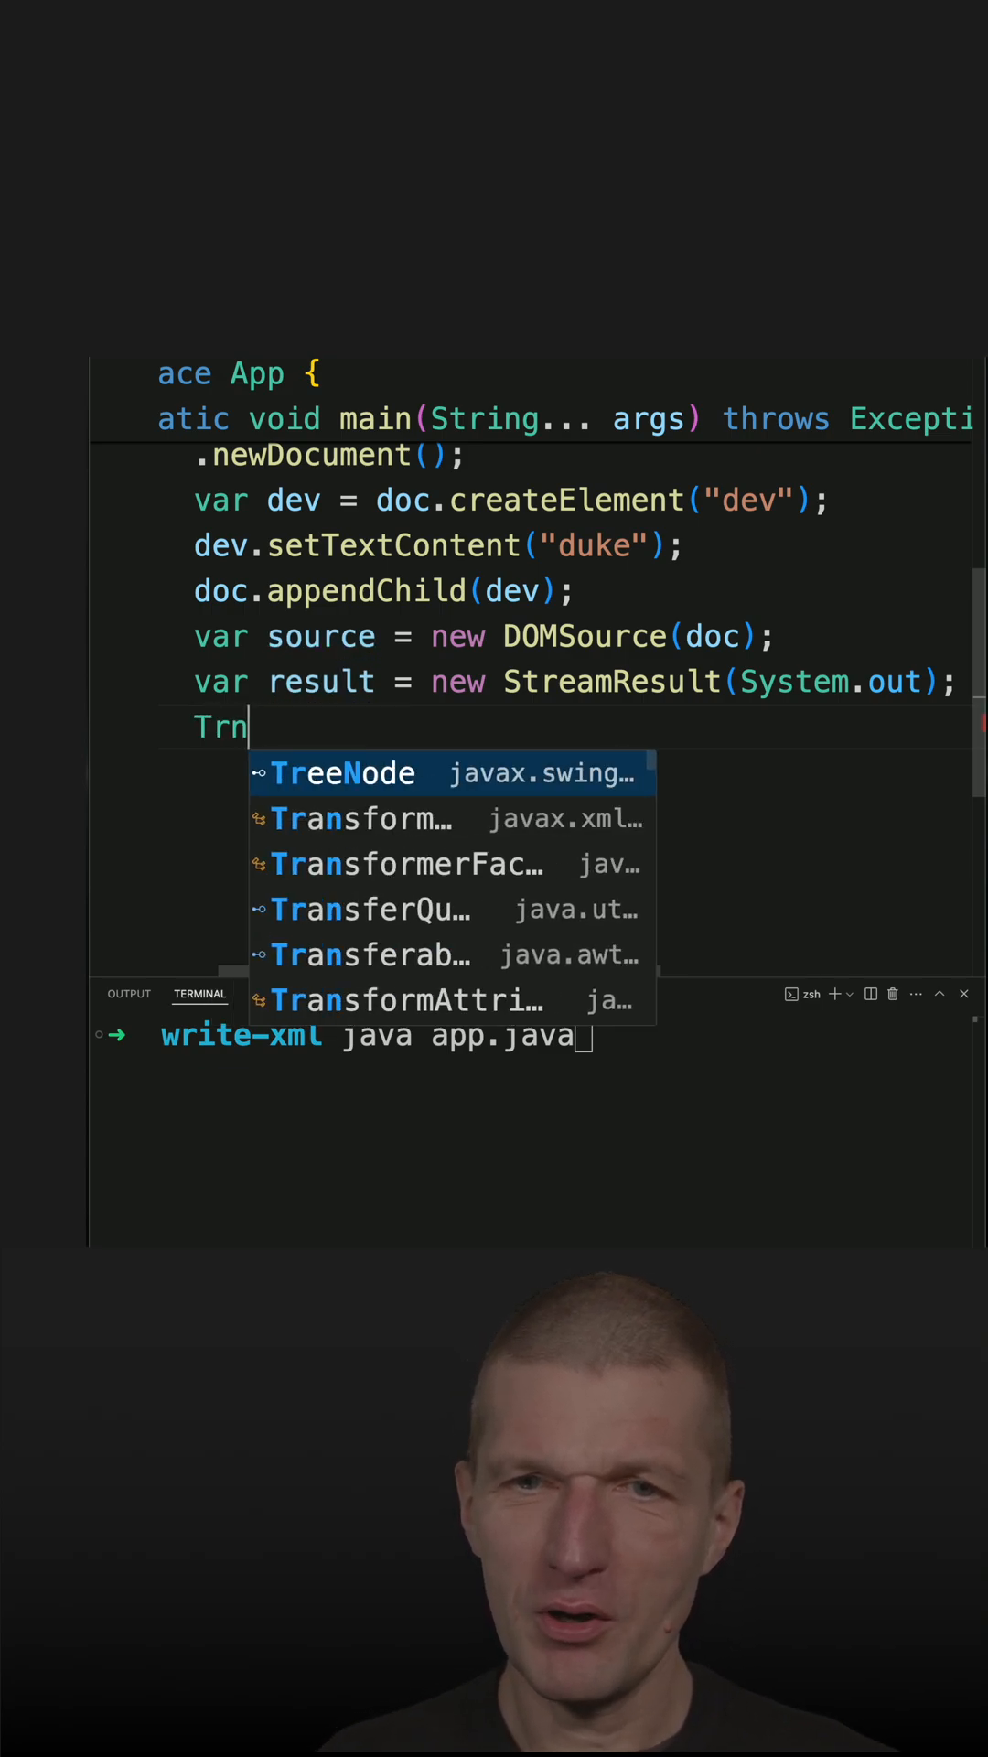
{"action": "type", "text": "ansformerFactory."}
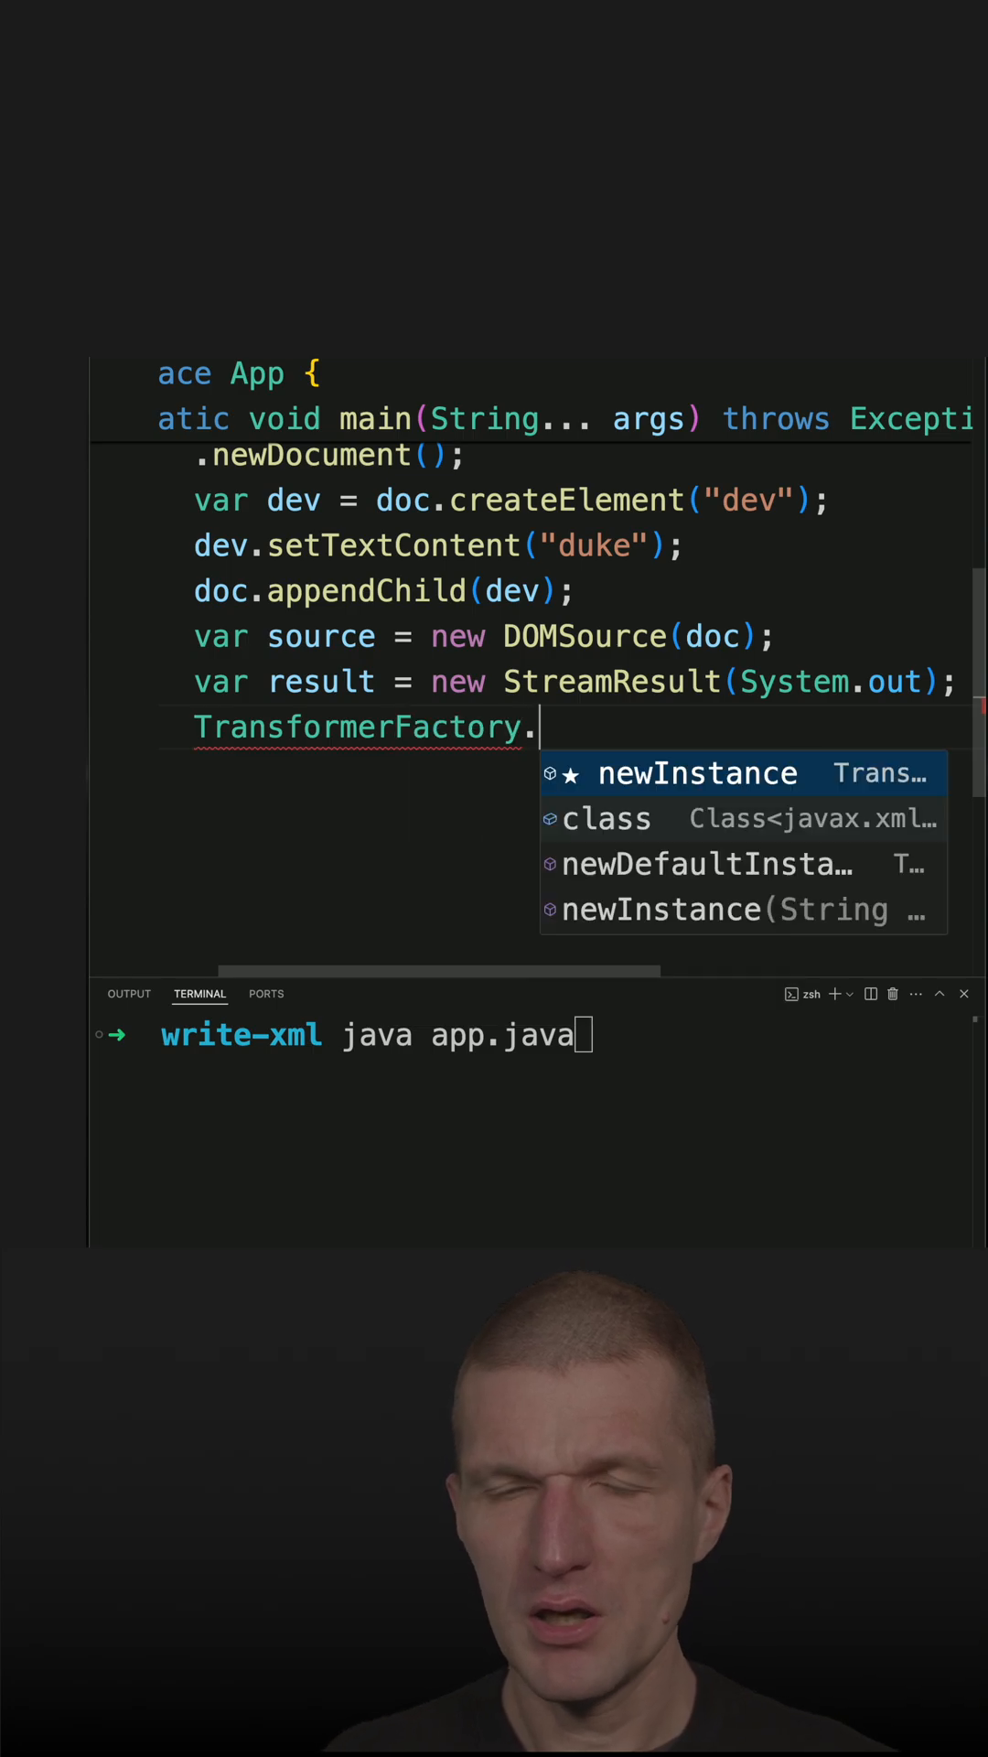
{"action": "type", "text": "newInstance().new"}
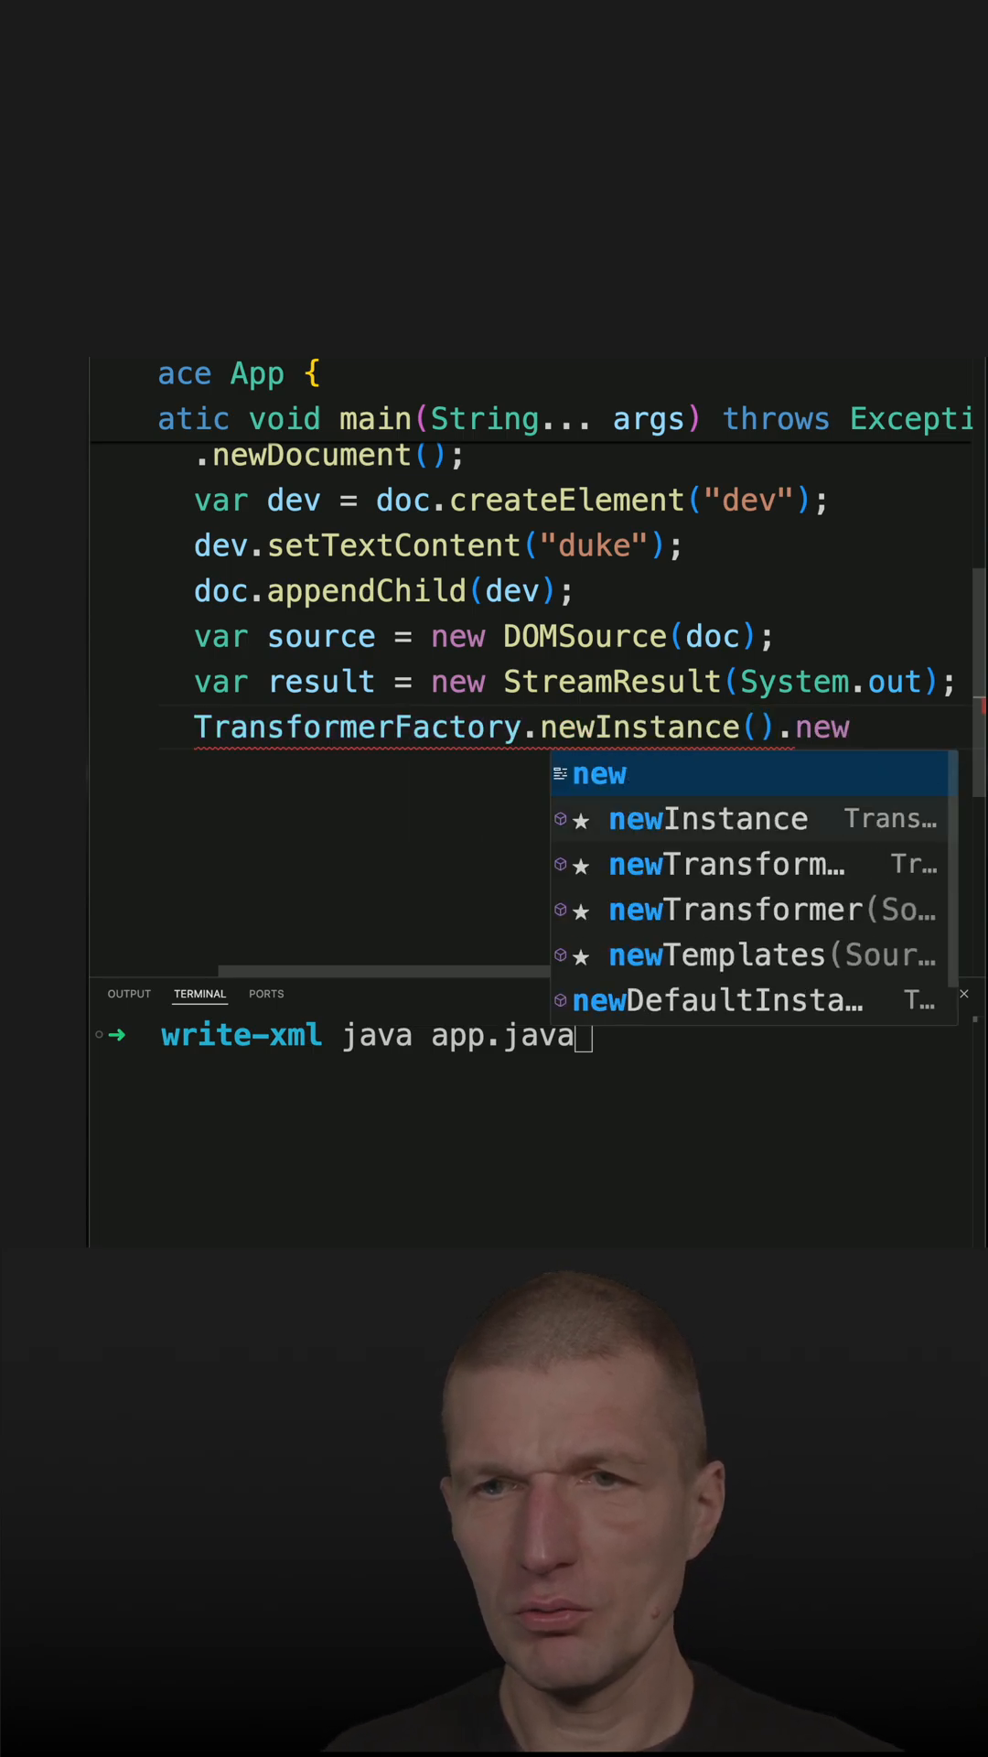
{"action": "left_click", "coordinate": [742, 908]}
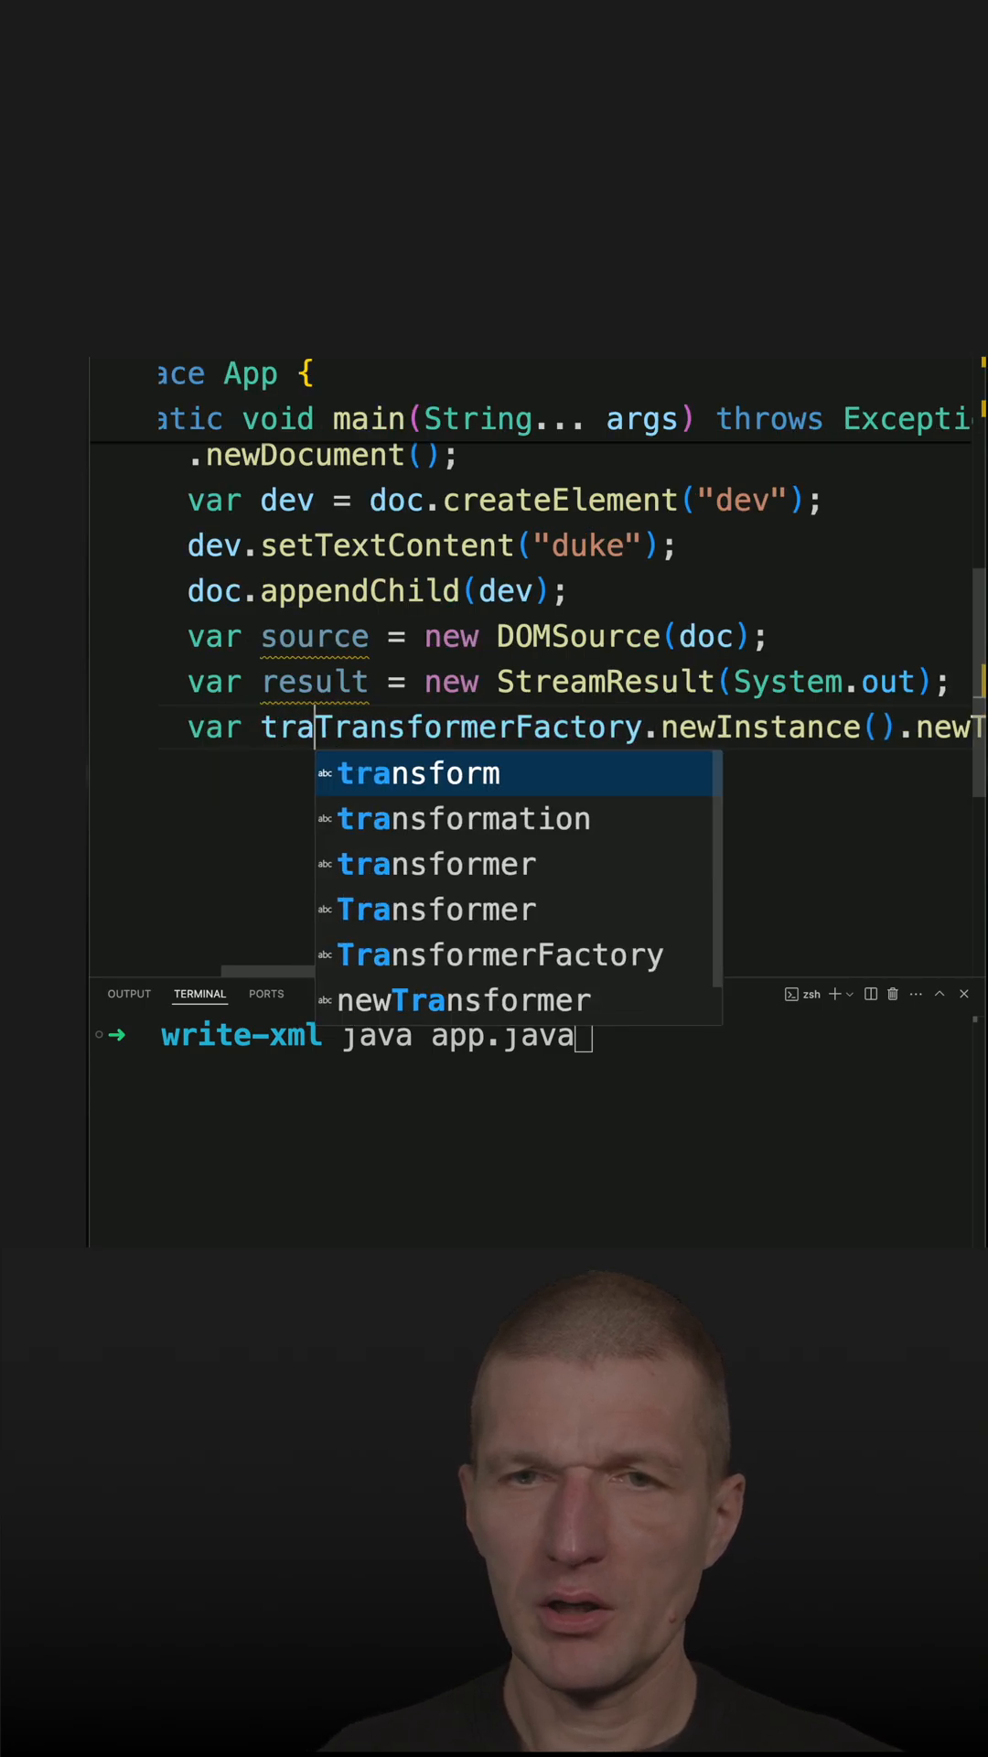
{"action": "left_click", "coordinate": [438, 863]}
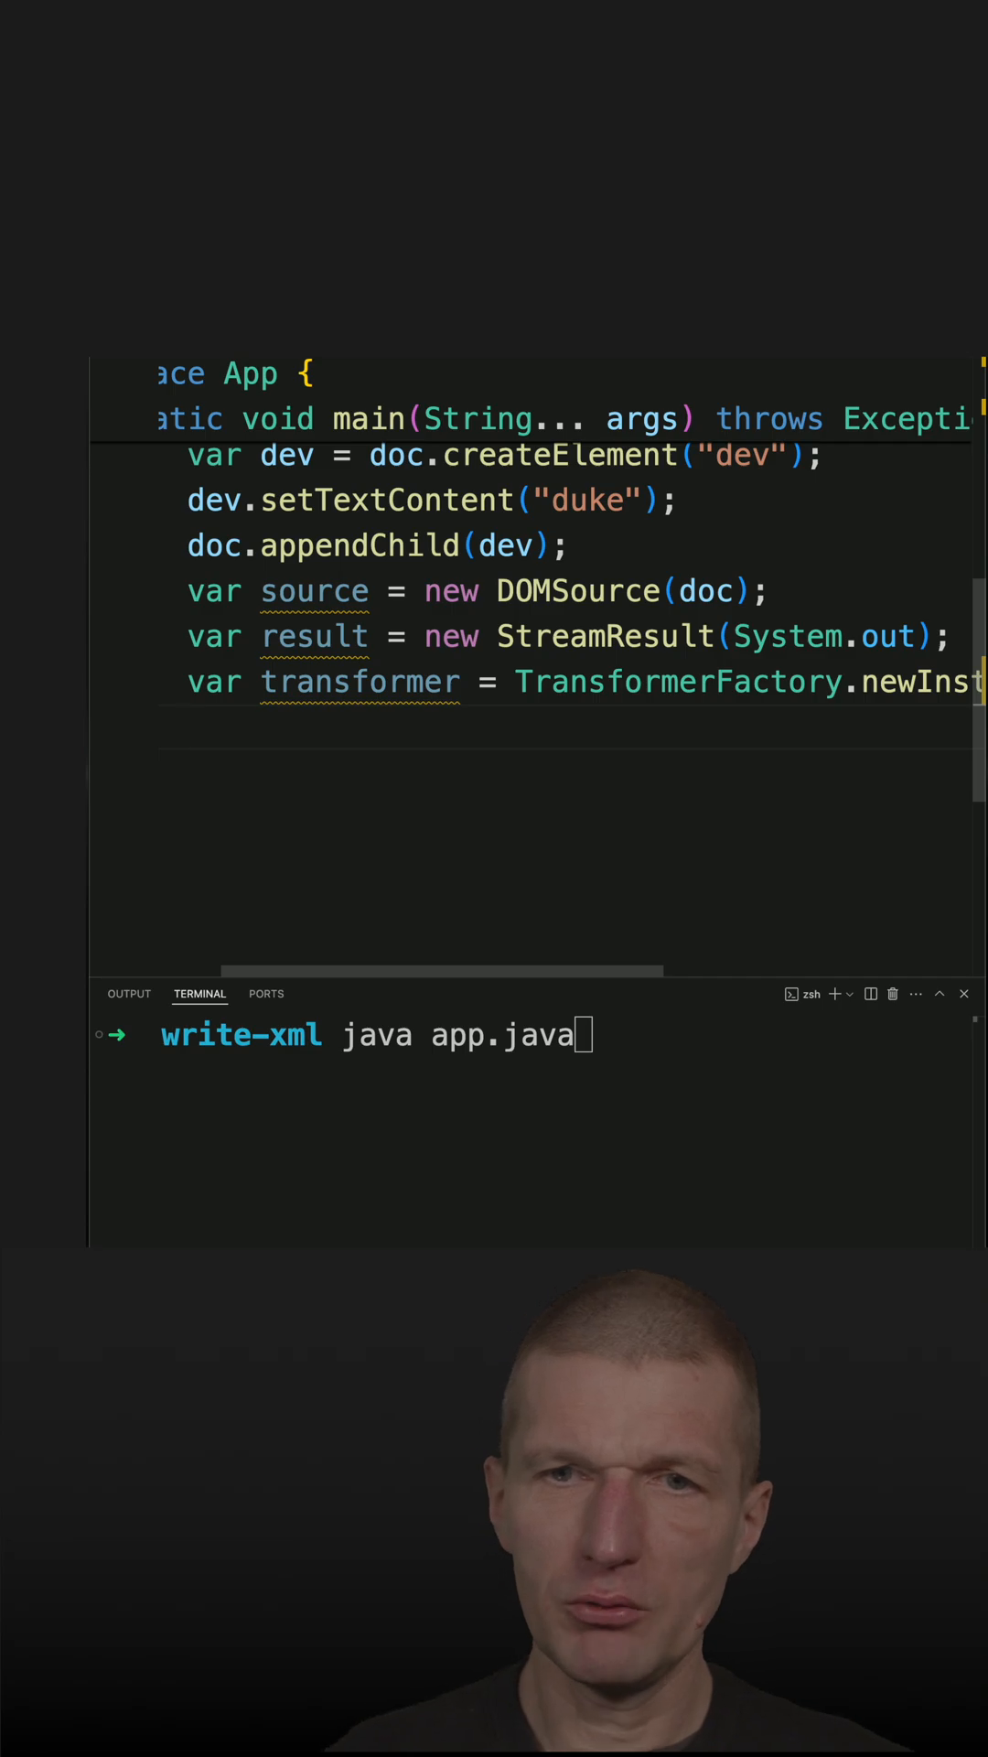
- Write transformer.transform(source, result)
{"action": "type", "text": "transformer.transform(null, null);"}
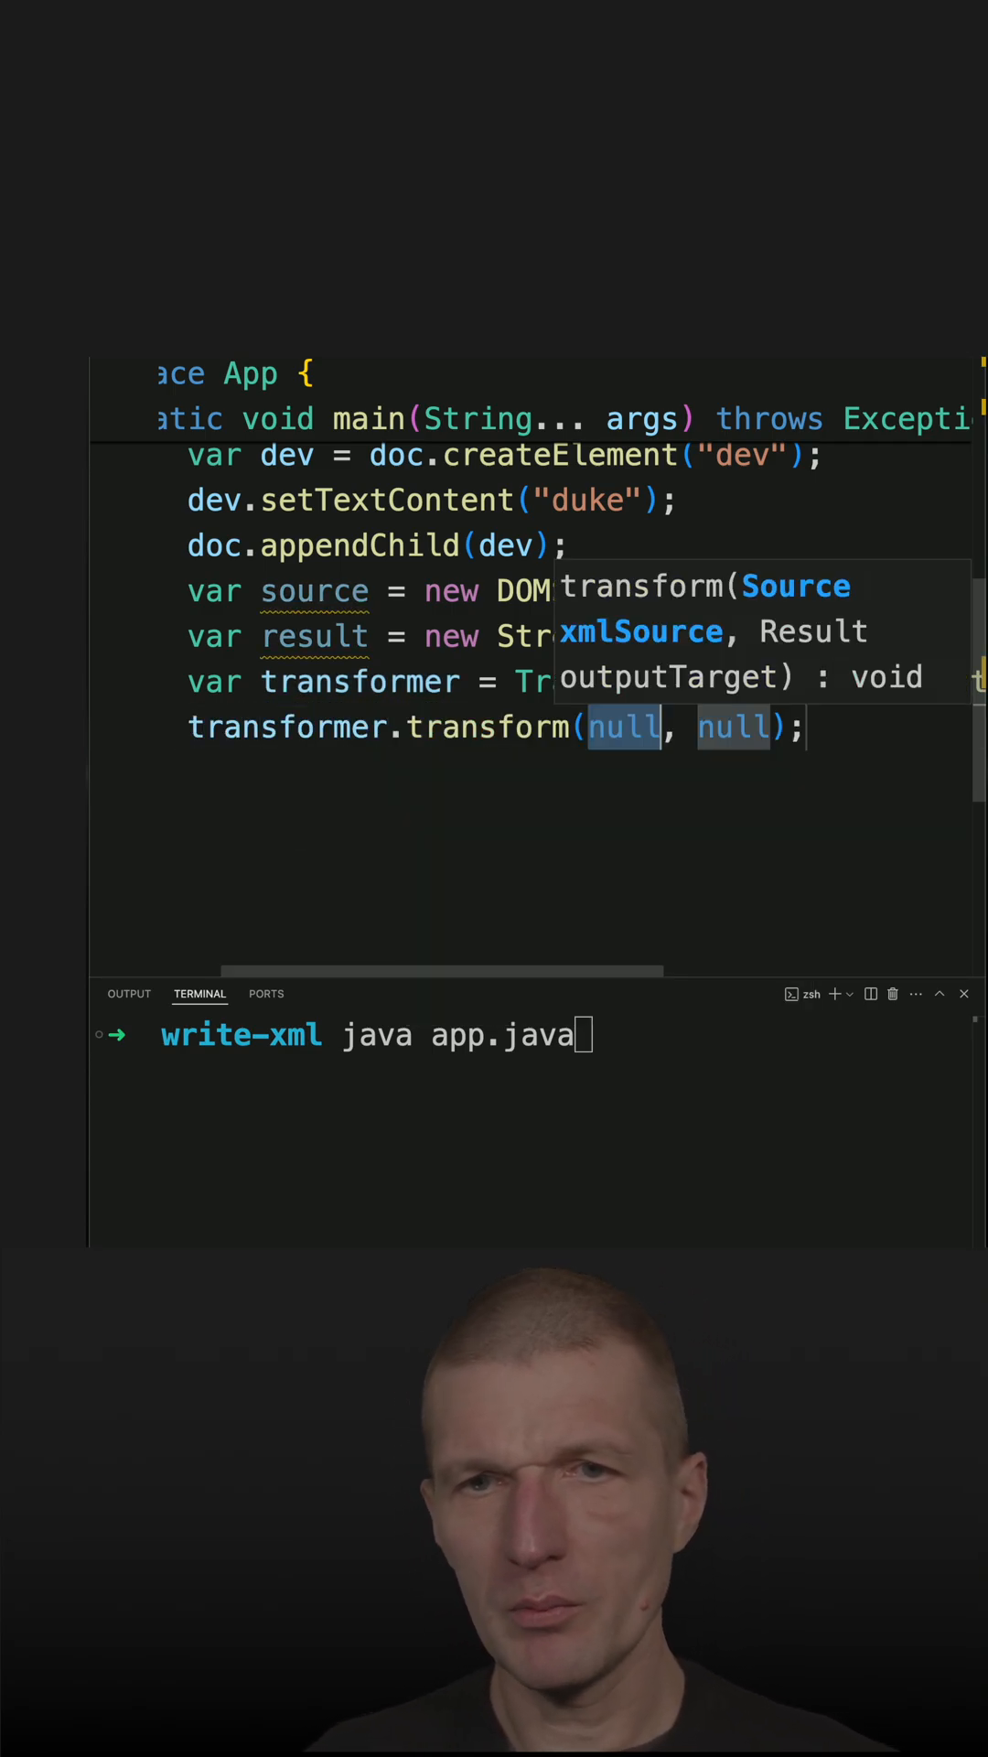
{"action": "type", "text": "source"}
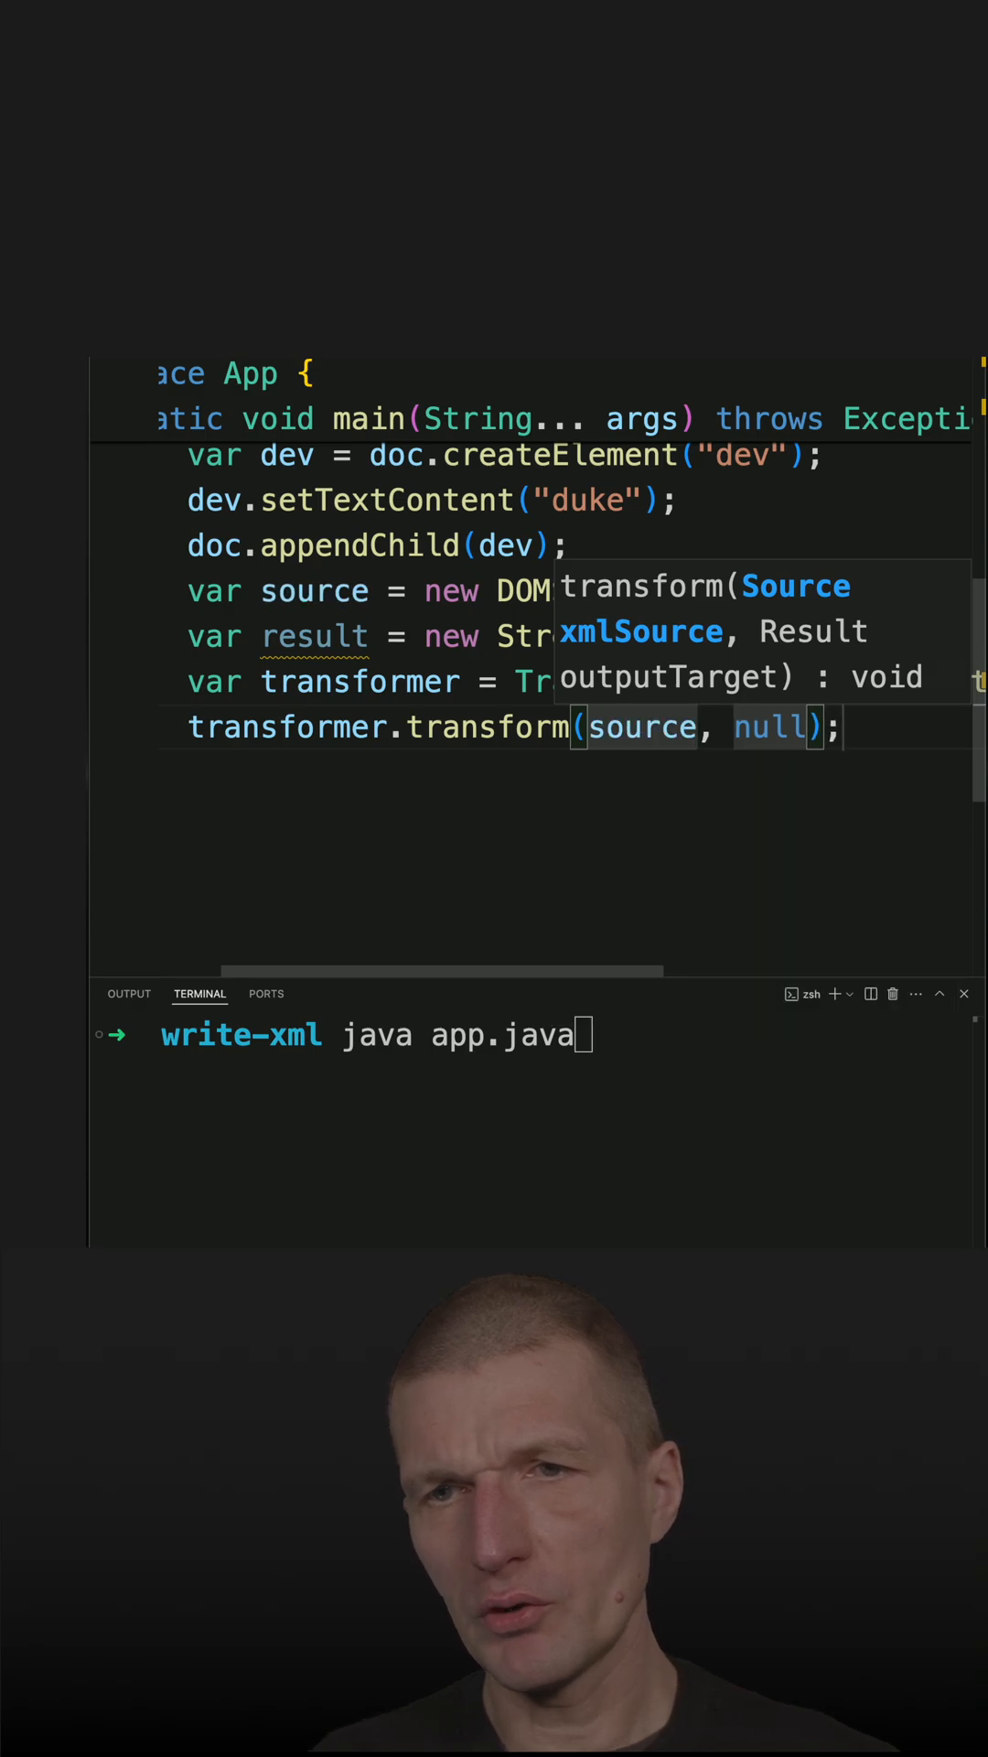
{"action": "type", "text": "result"}
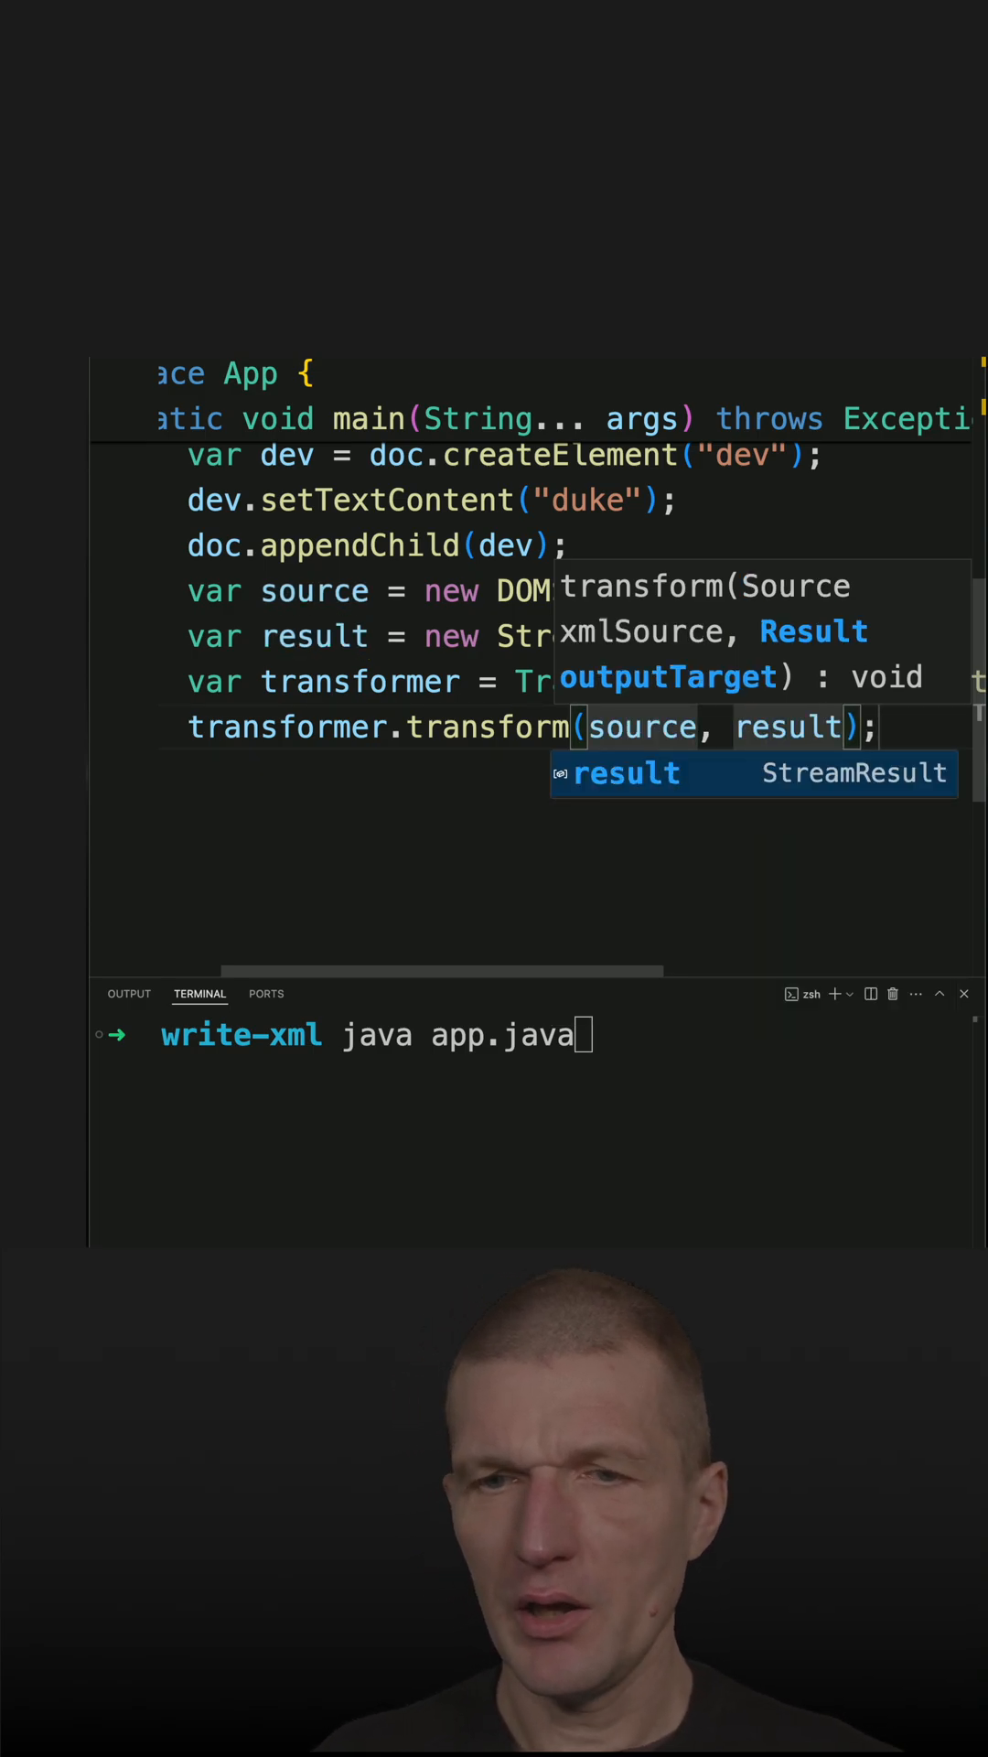